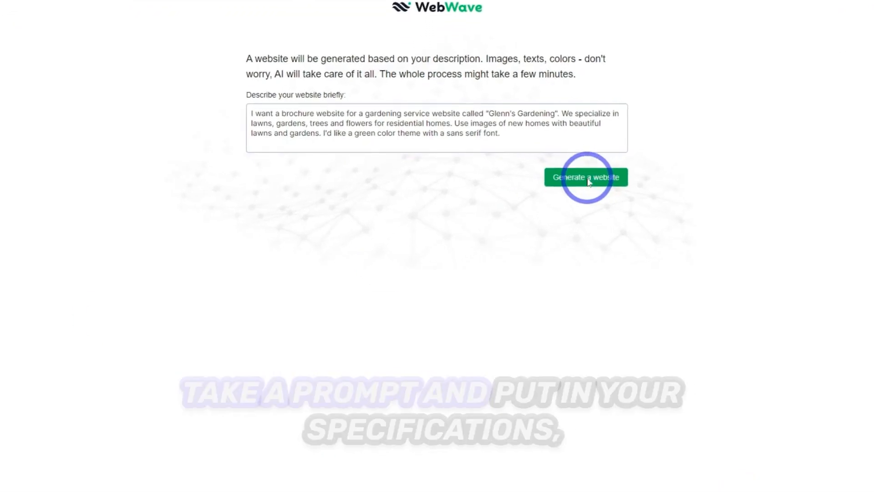
# - Generate a website from the gardening description, returning to the Your websites dashboard
pyautogui.click(585, 178)
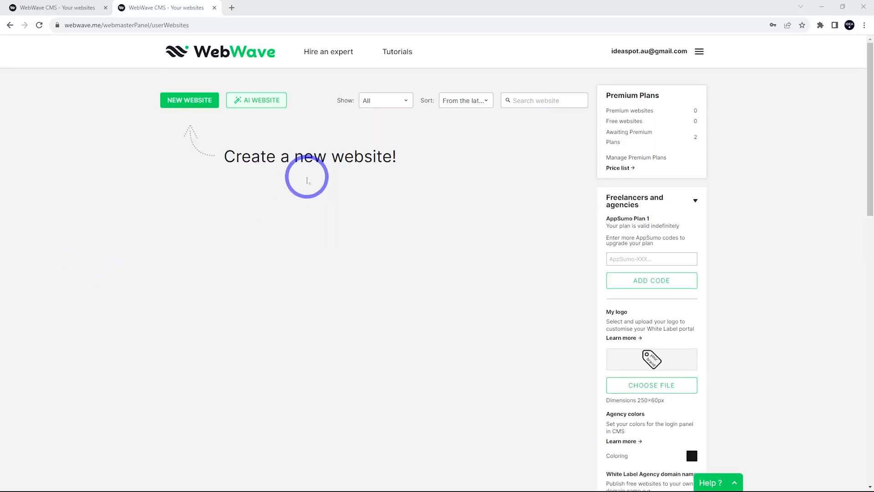
pyautogui.moveTo(332, 173)
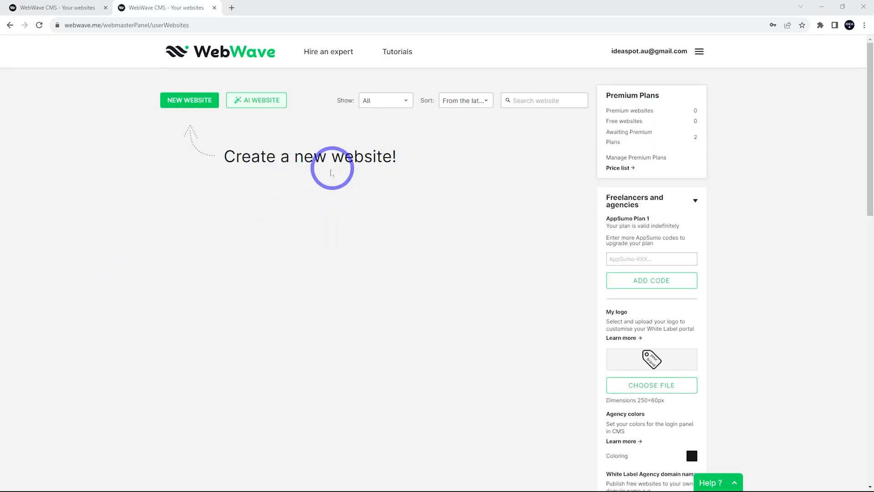
pyautogui.moveTo(257, 101)
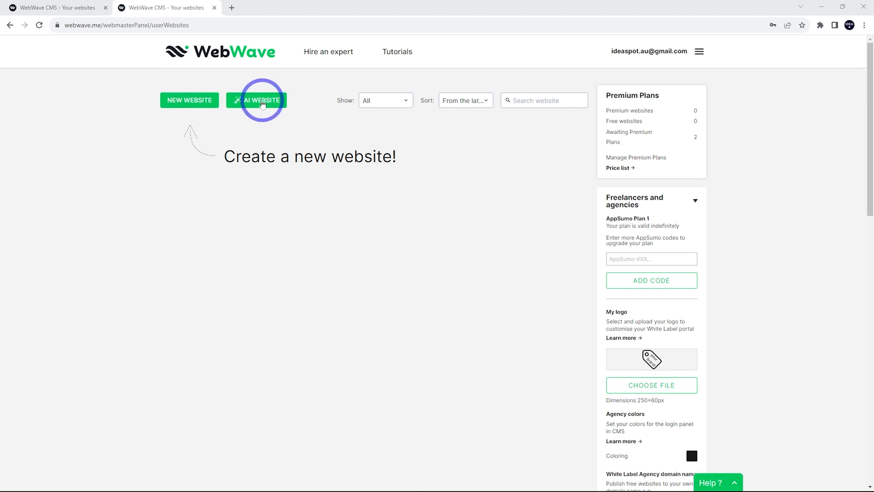
# - Start a new website from the dashboard and browse the template gallery below the three creation options
pyautogui.click(189, 100)
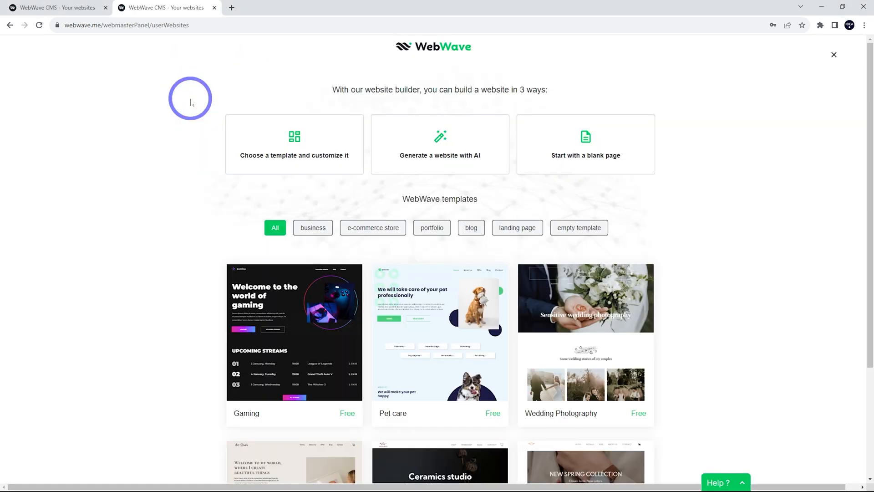
pyautogui.moveTo(440, 144)
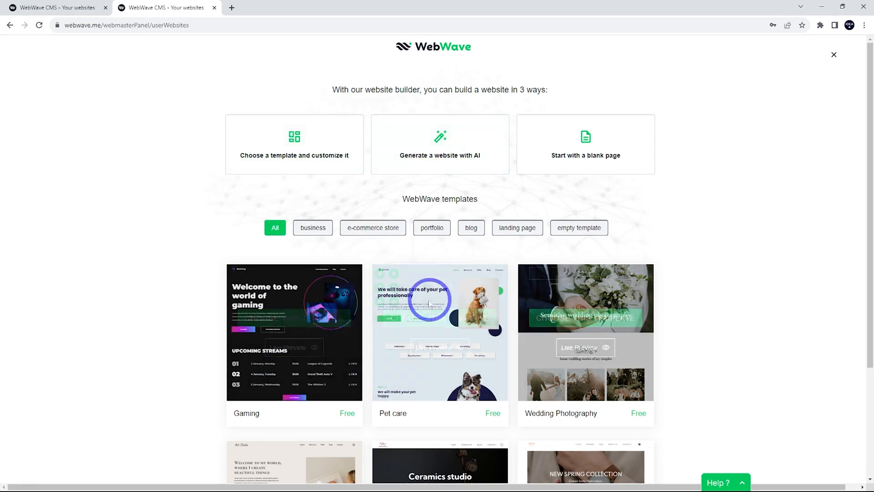
pyautogui.scroll(-3)
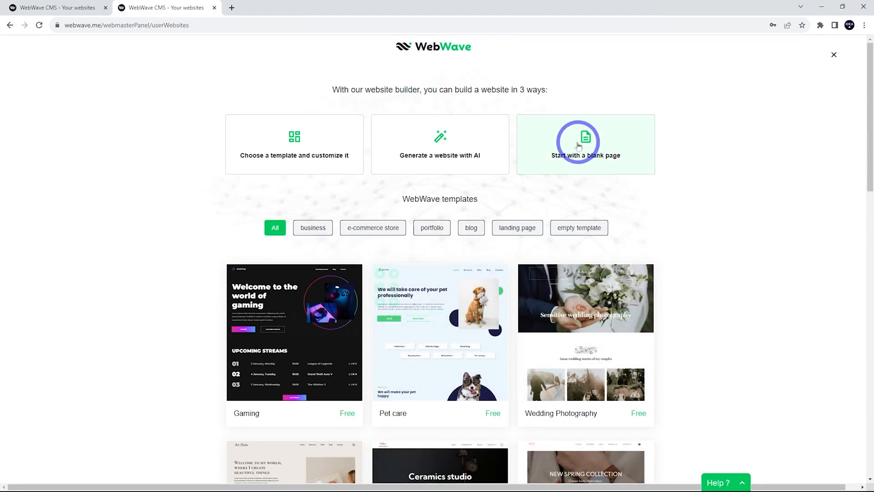
pyautogui.moveTo(444, 80)
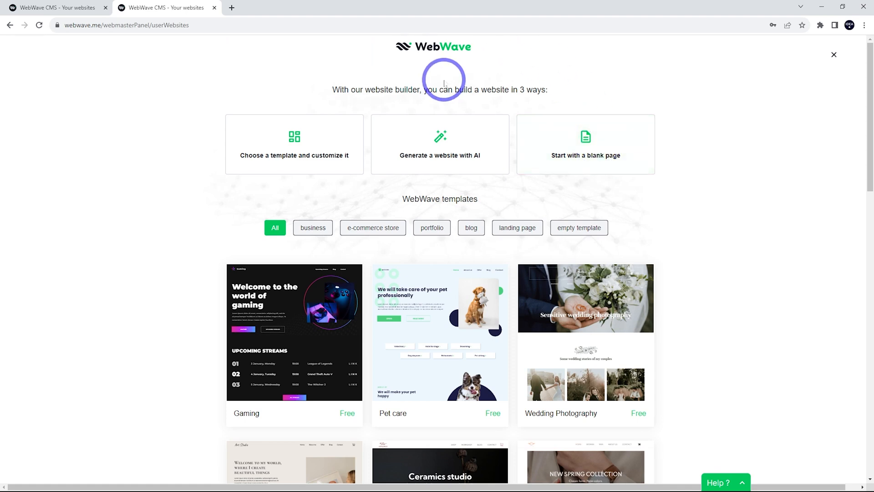
# - Have AI generate a brochure site for 'Glenn's Gardening' gardening service with a sans-serif font
pyautogui.click(439, 144)
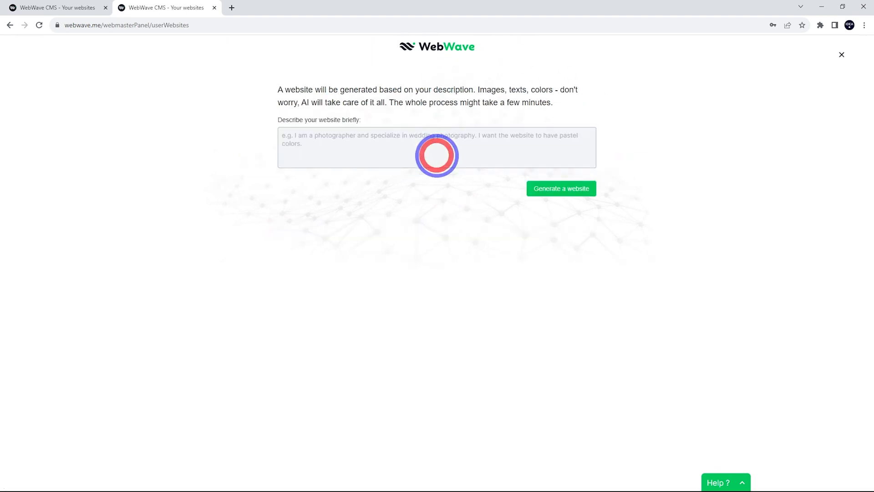
pyautogui.moveTo(294, 143)
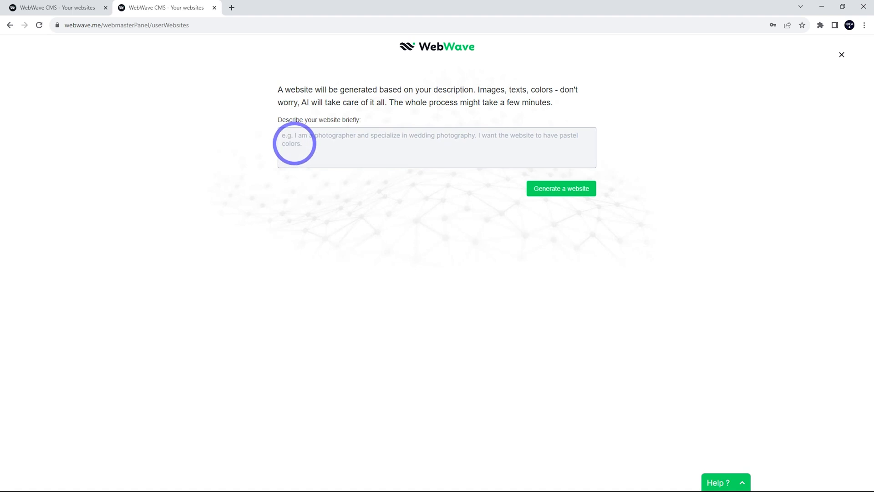
pyautogui.moveTo(299, 144)
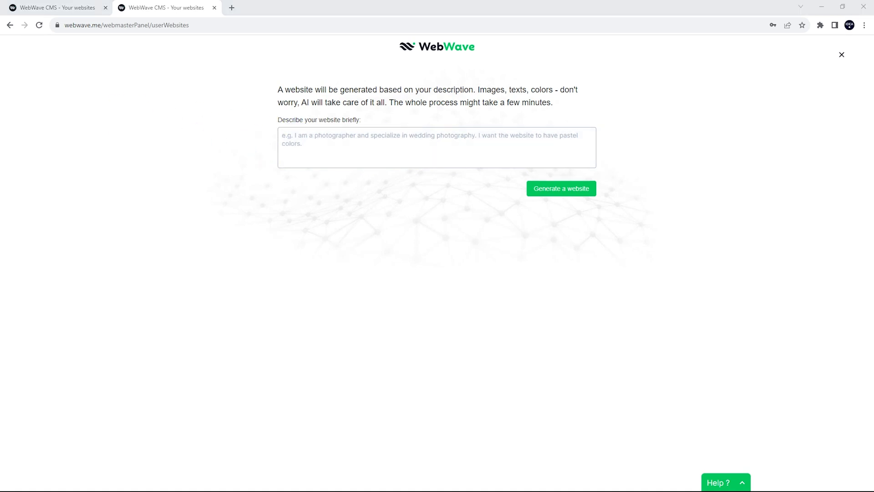
pyautogui.click(311, 142)
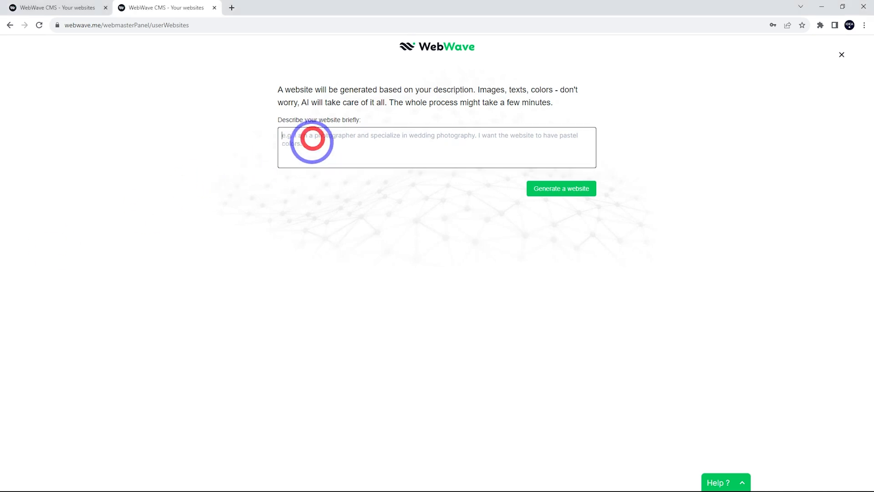
pyautogui.write('I want a brochure website for a gardening service website called "Glenn\'s Gardening". We specialize in lawns, gardens, paving and pathways for residential homes. Use images of new homes with beautiful lawns and gardens. I\'d like a green color theme with a sans serif font.')
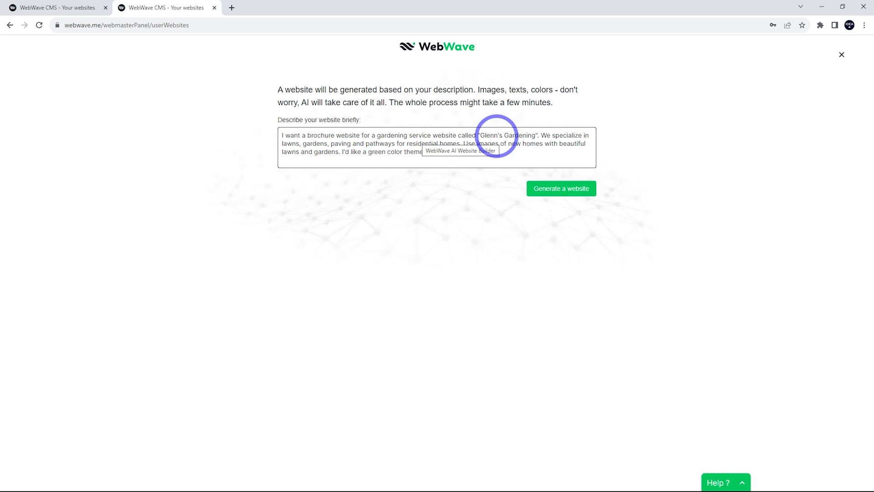
pyautogui.write('with a sans serif font.')
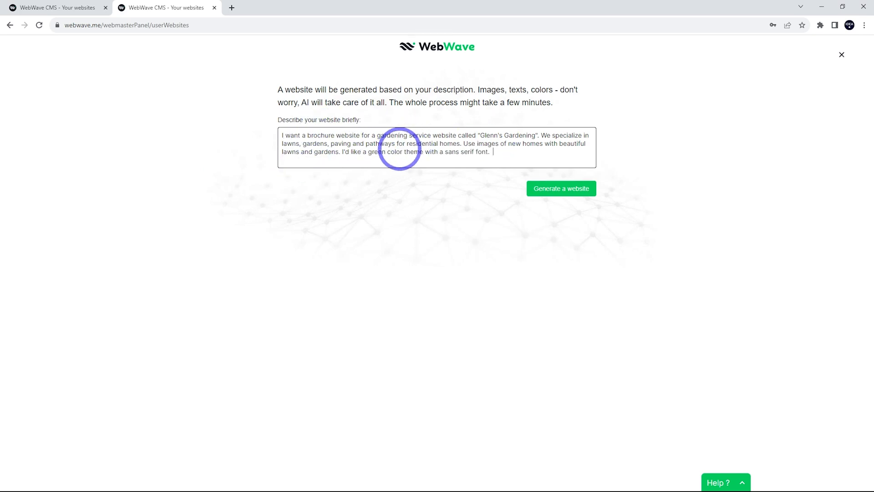
pyautogui.moveTo(300, 160)
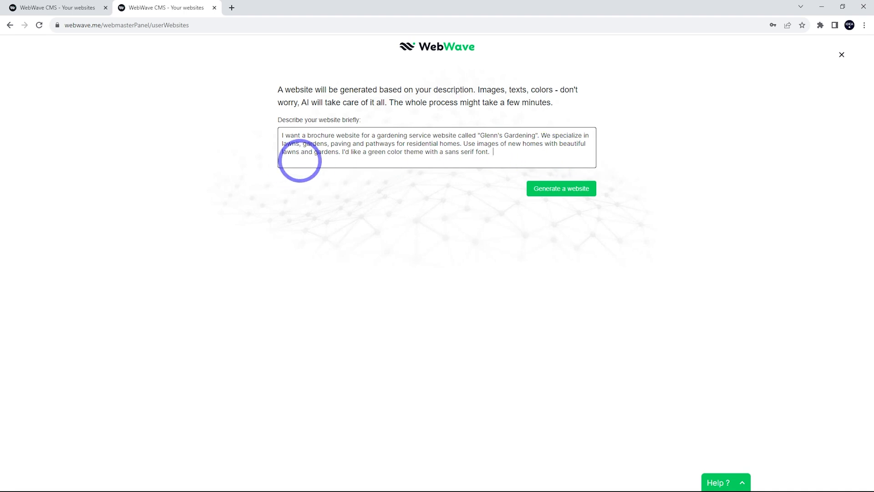
pyautogui.moveTo(445, 165)
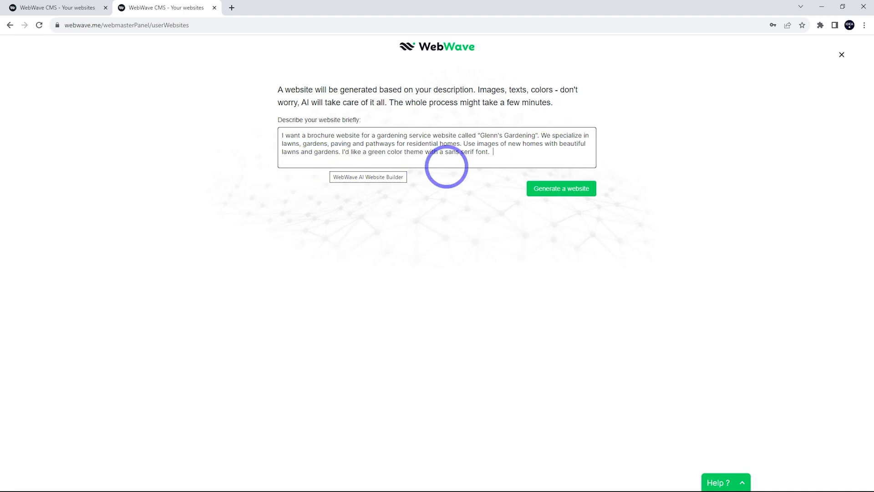
pyautogui.moveTo(697, 230)
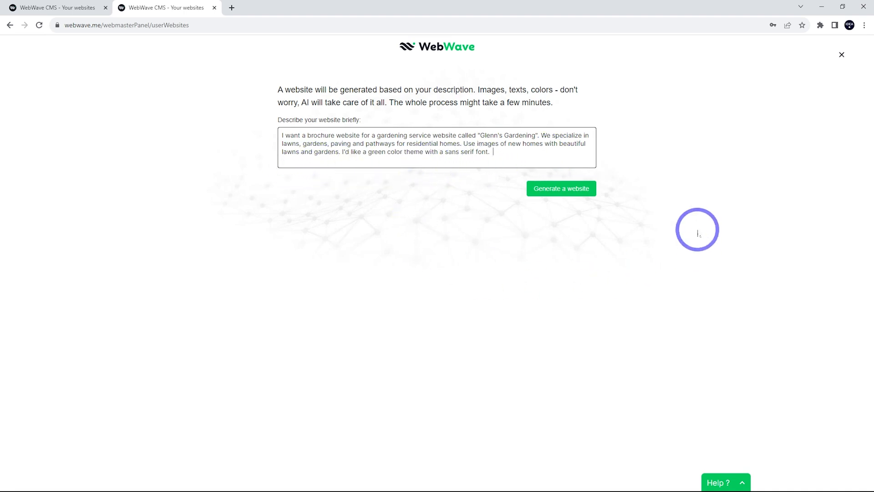
pyautogui.click(561, 188)
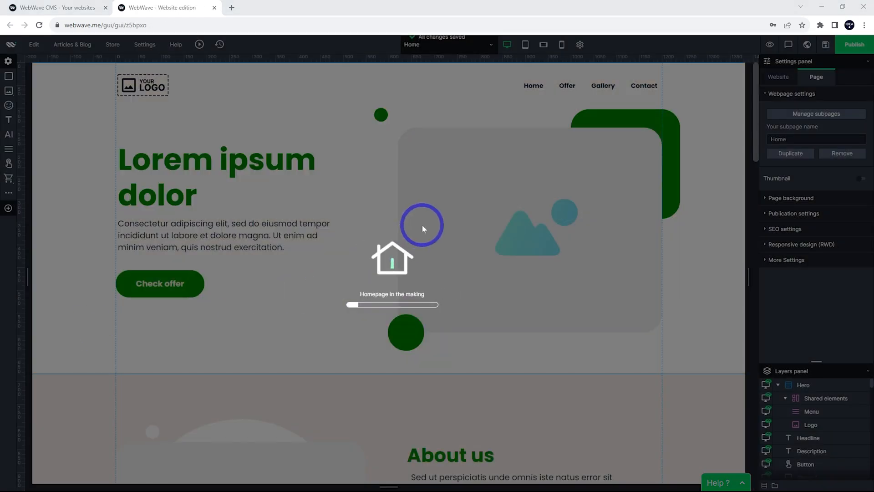
pyautogui.moveTo(255, 134)
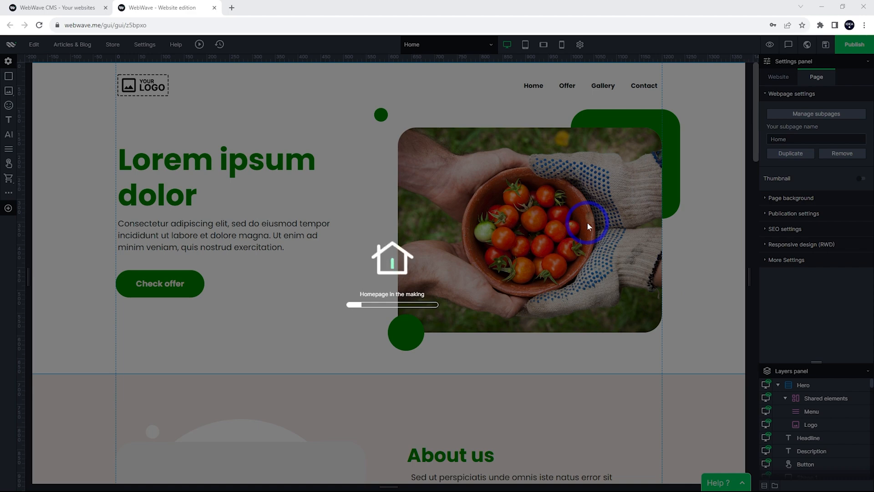
pyautogui.moveTo(103, 192)
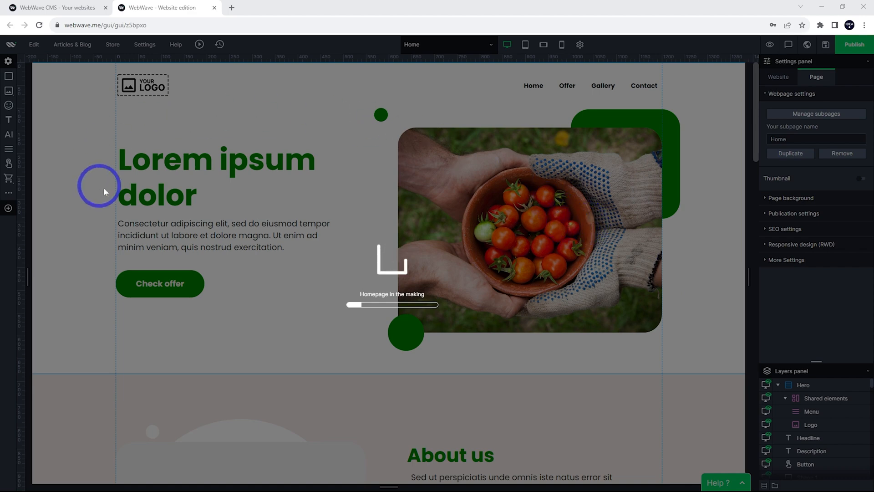
pyautogui.moveTo(241, 181)
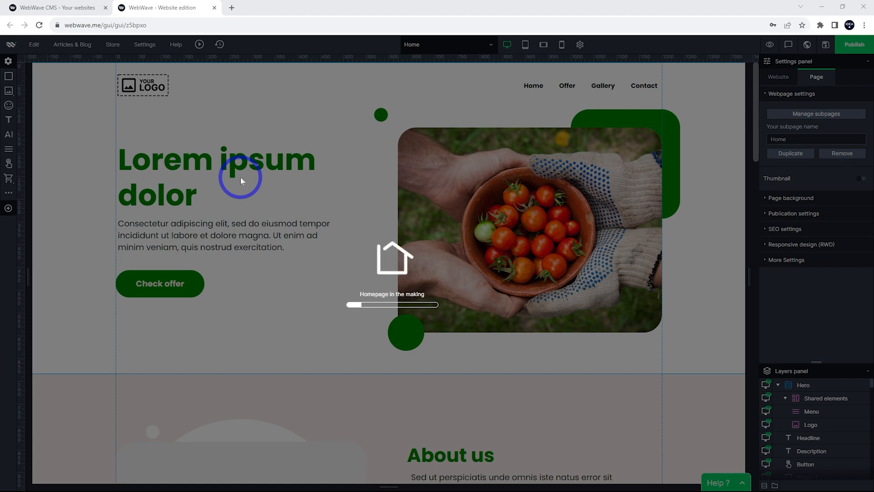
# - Scroll through the editor canvas while the AI homepage sections fill in
pyautogui.scroll(-3)
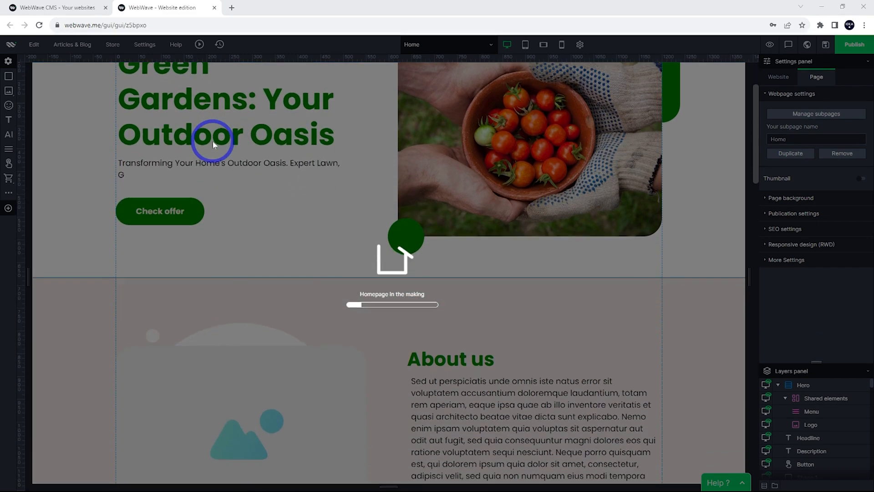
pyautogui.scroll(-3)
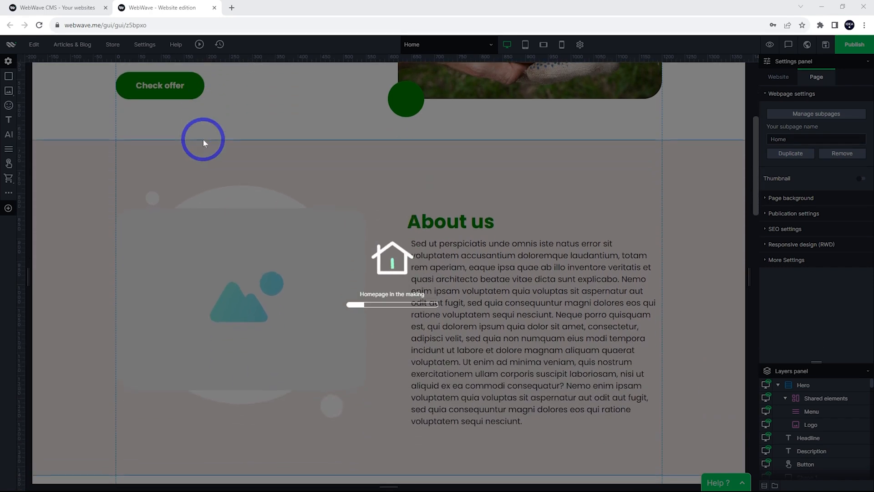
pyautogui.scroll(-3)
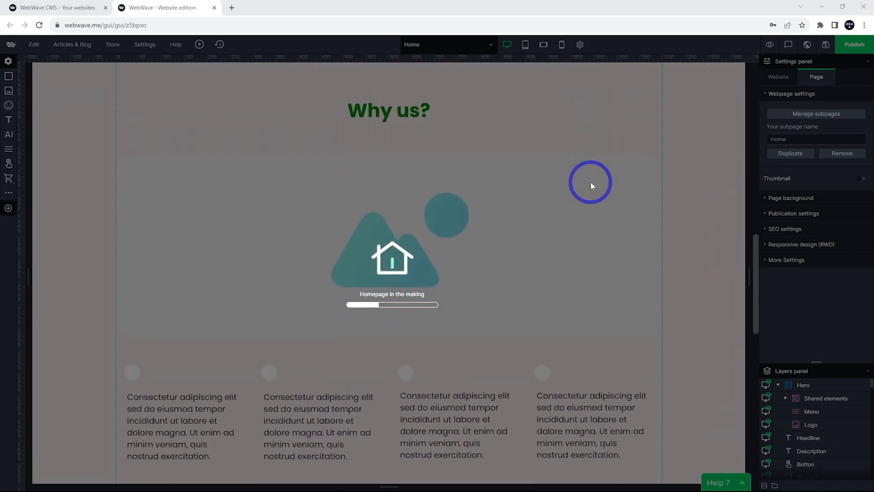
pyautogui.scroll(-3)
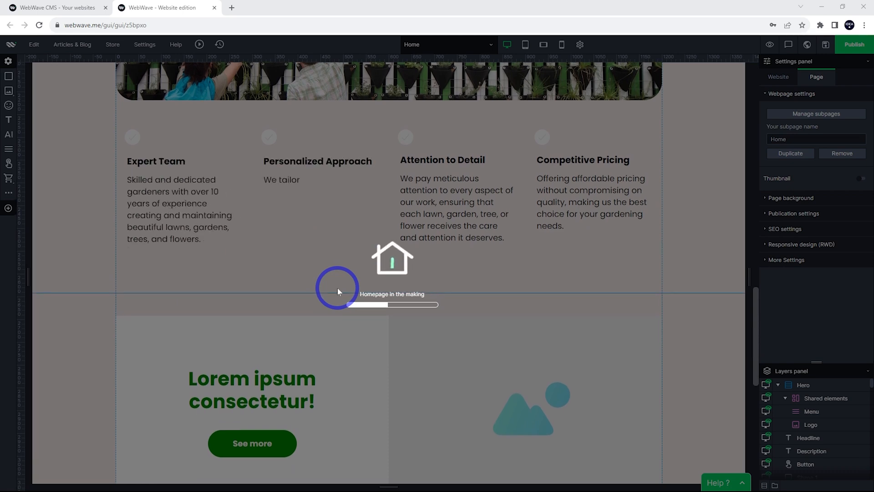
pyautogui.scroll(-3)
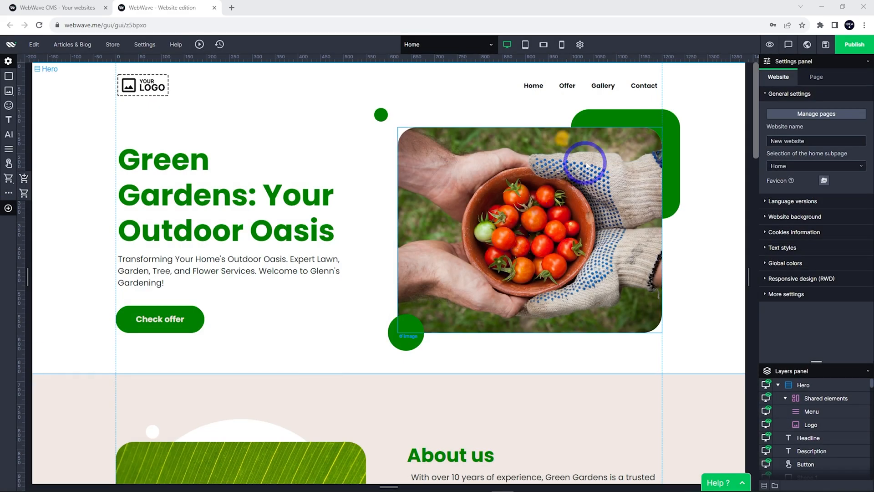
# - Scroll the canvas to bring the Green Gardens hero headline with its text-element tip into view
pyautogui.scroll(-3)
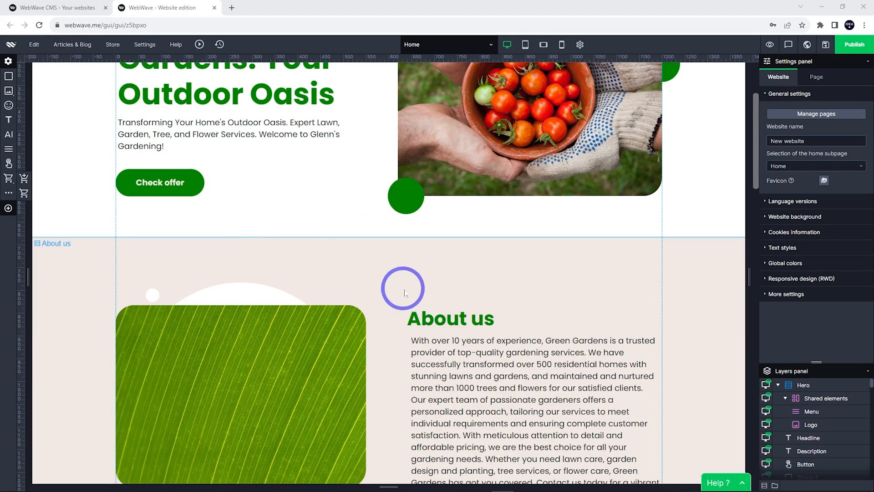
pyautogui.scroll(3)
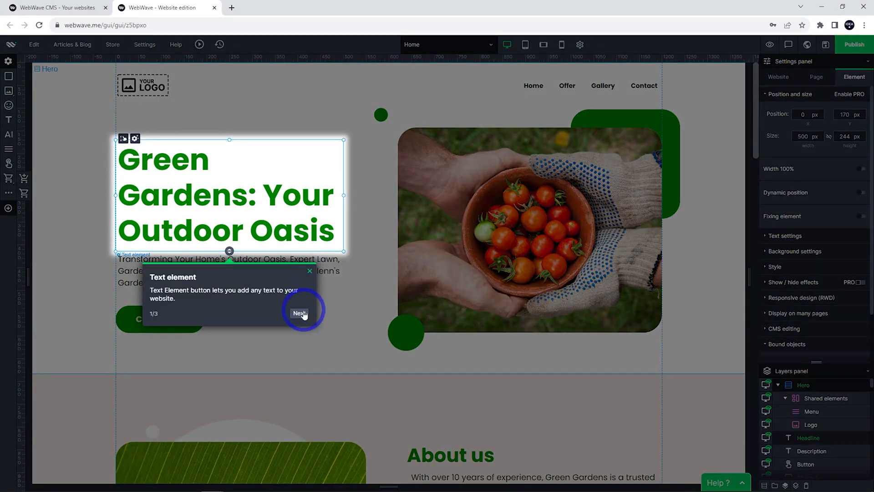
# - Edit the hero headline to read 'Glenn's Gardening: Your Outdoor Oasis'
pyautogui.click(300, 312)
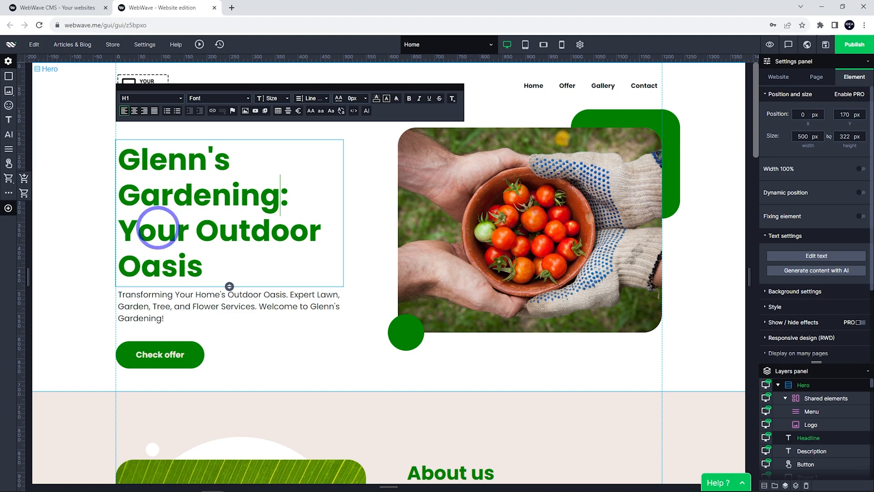
pyautogui.scroll(-3)
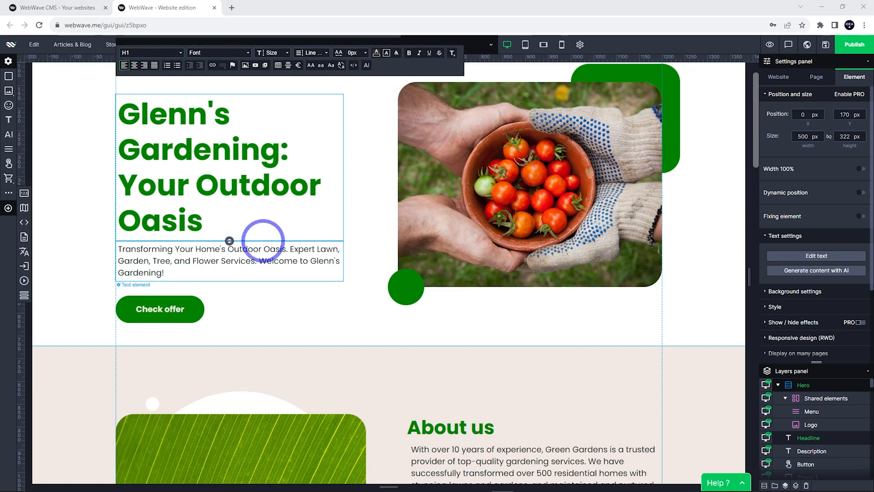
pyautogui.moveTo(189, 195)
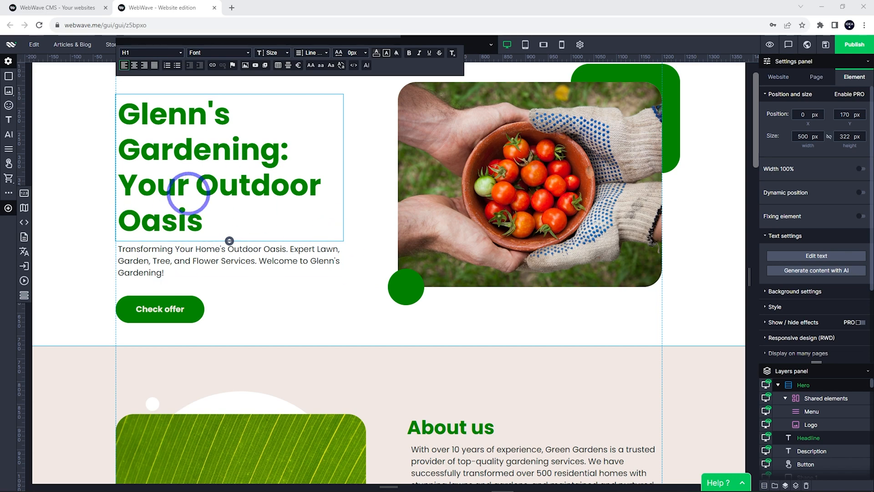
pyautogui.moveTo(226, 139)
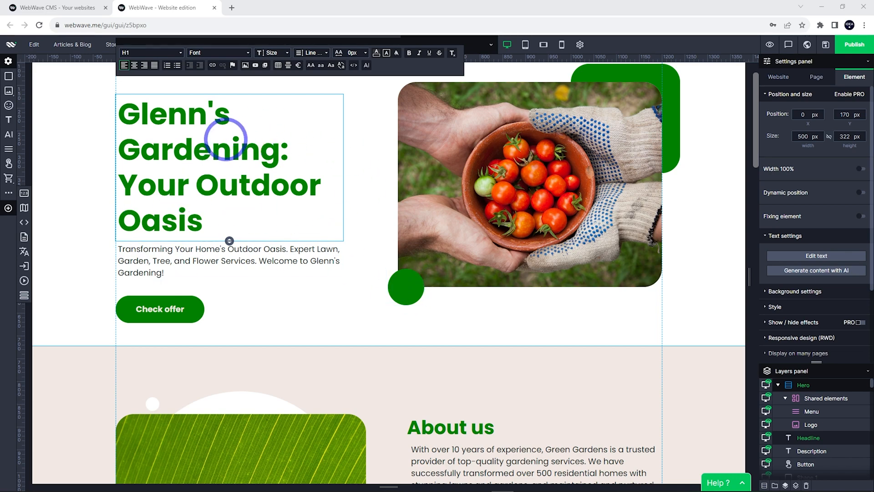
# - Set the website-wide background to light green (#cbf5cb) in the Website settings
pyautogui.click(776, 77)
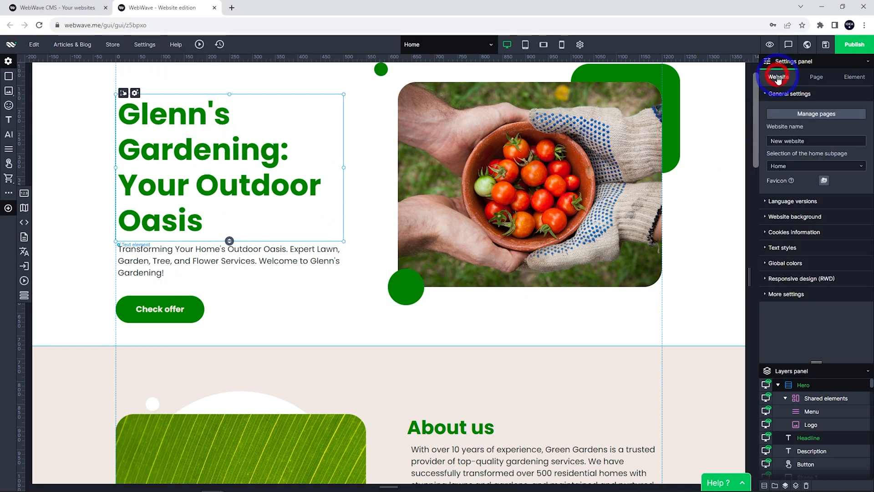
pyautogui.moveTo(711, 200)
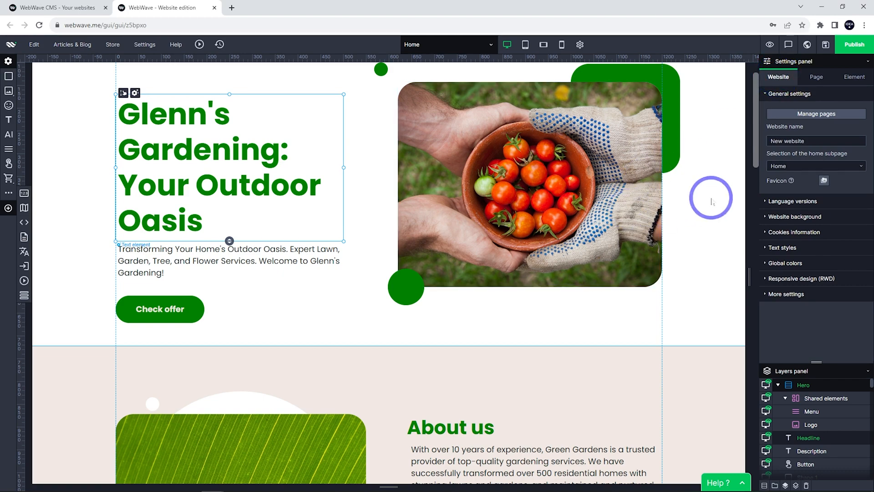
pyautogui.click(796, 217)
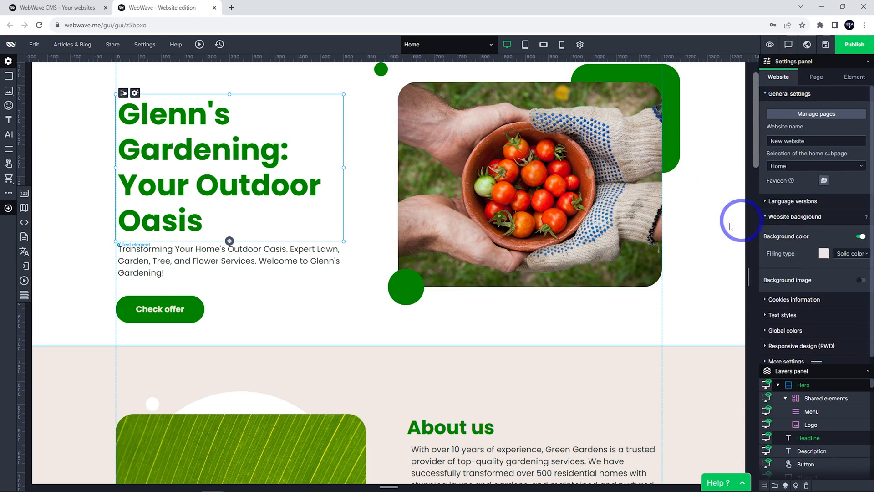
pyautogui.scroll(-3)
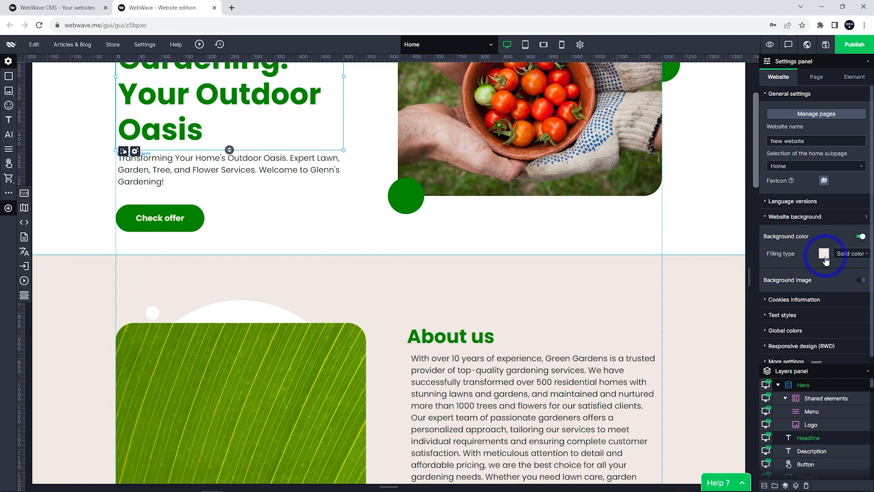
pyautogui.click(825, 253)
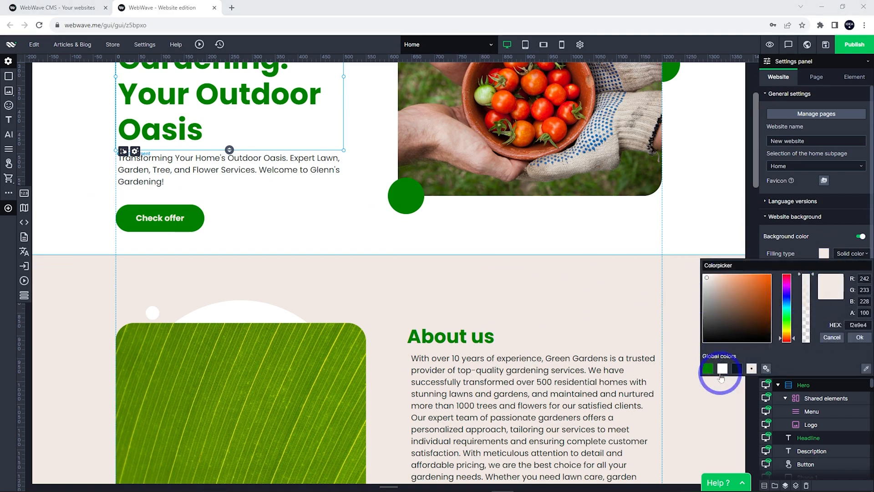
pyautogui.click(708, 369)
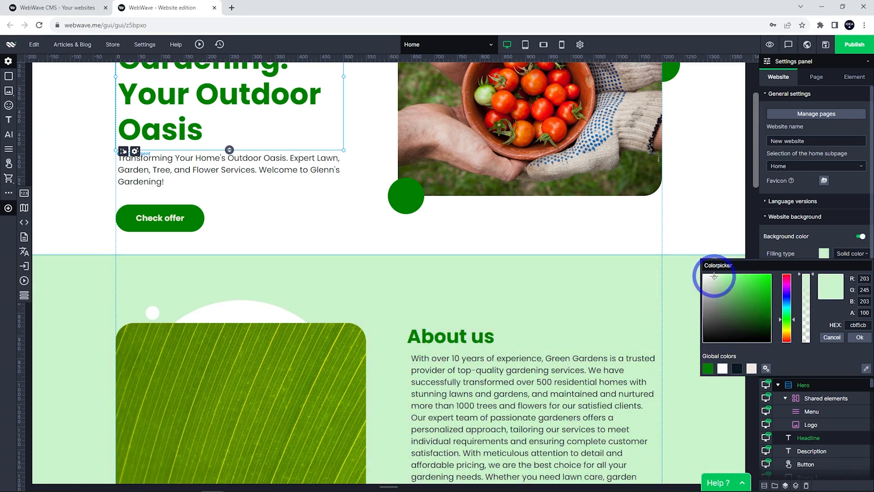
pyautogui.moveTo(391, 309)
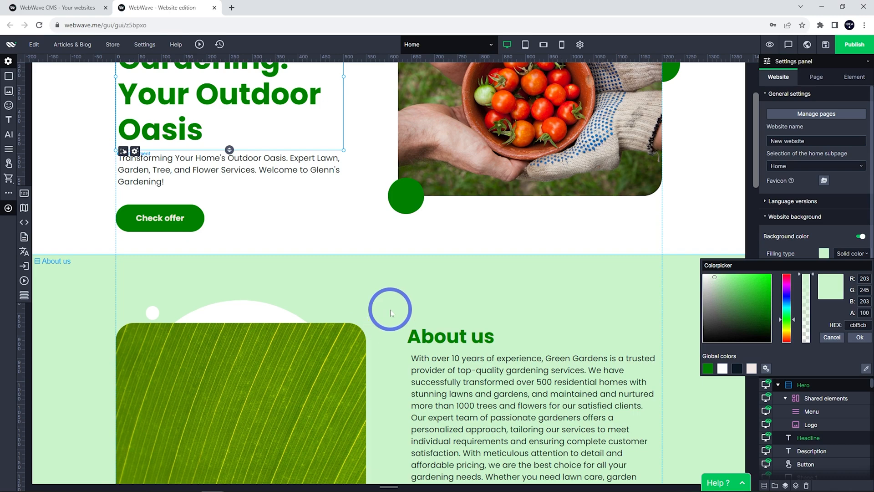
pyautogui.click(831, 337)
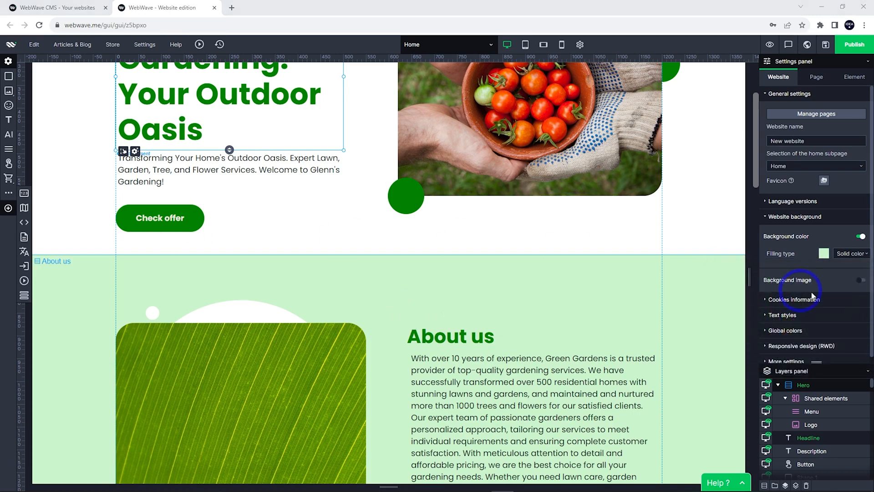
pyautogui.click(785, 330)
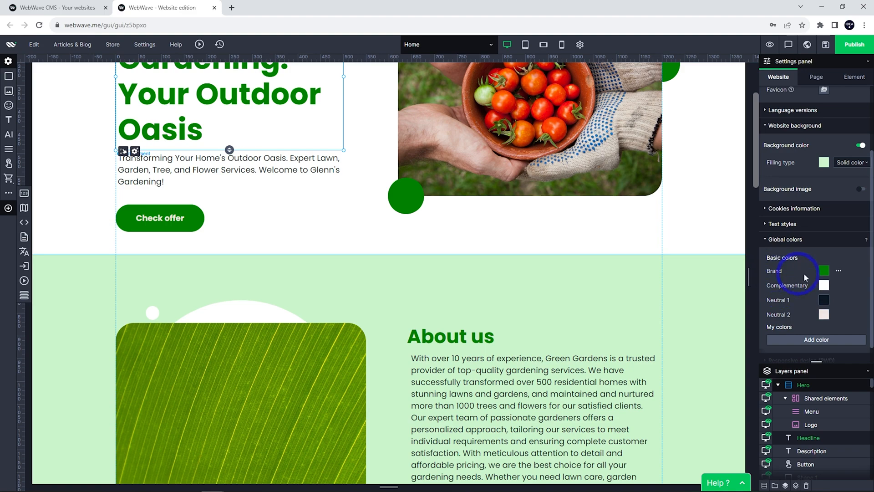
pyautogui.click(824, 271)
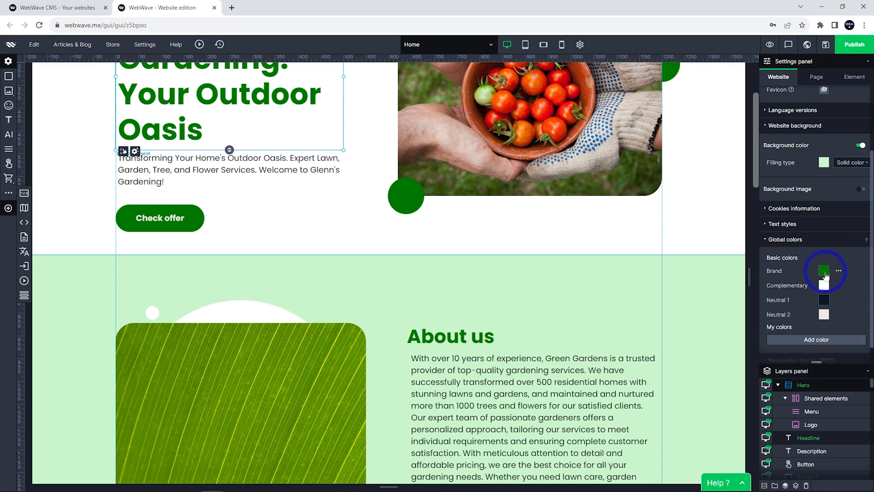
pyautogui.scroll(3)
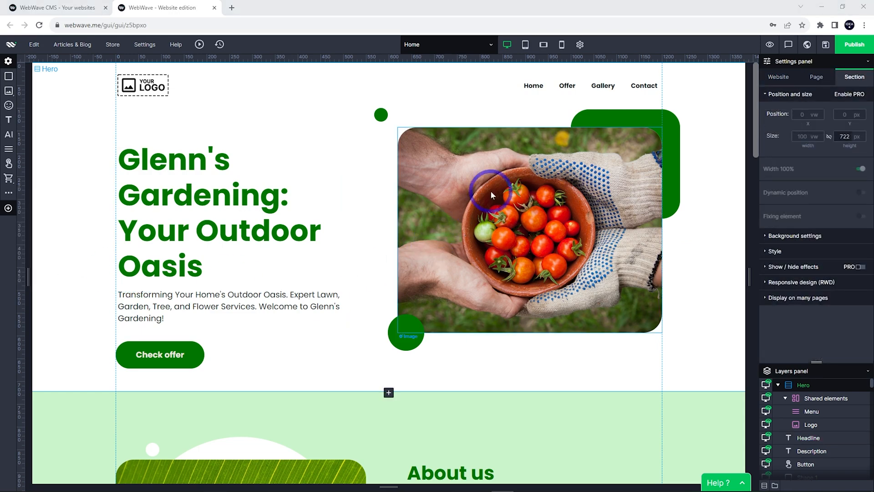
# - Replace the About us image with the dark tropical leaves photo from the Unsplash Image Bank
pyautogui.scroll(-3)
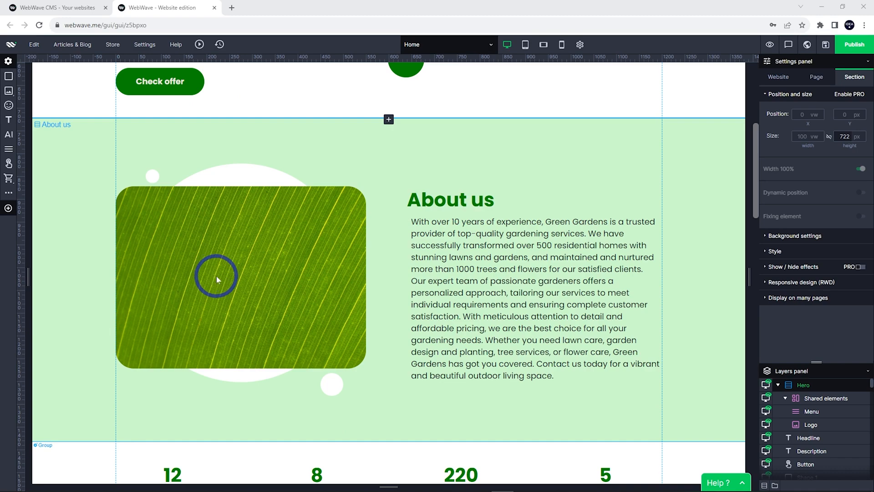
pyautogui.click(226, 275)
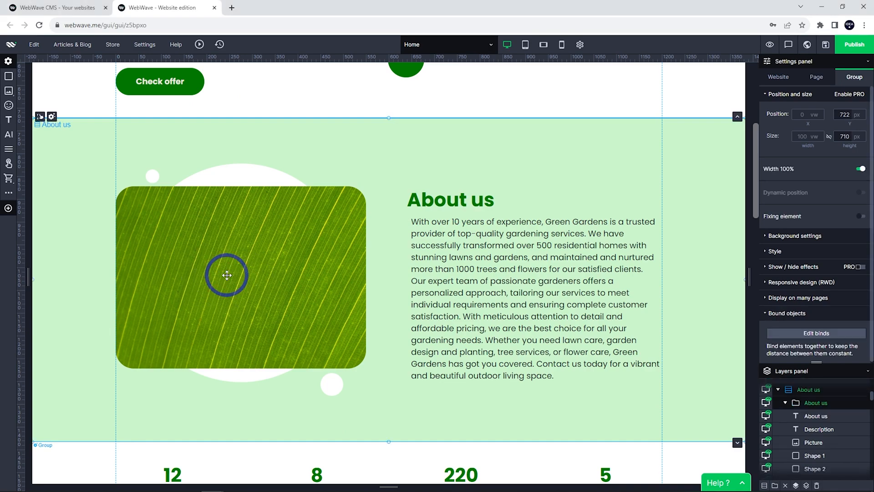
pyautogui.rightClick(226, 275)
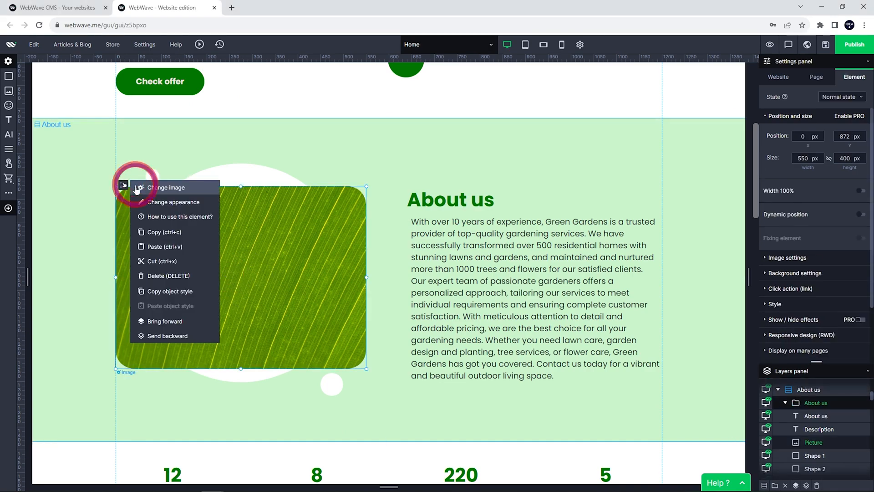
pyautogui.click(166, 187)
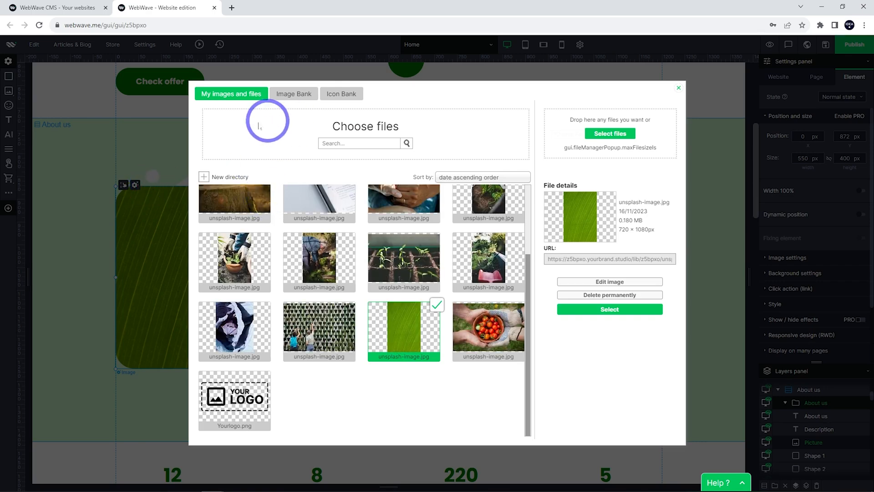
pyautogui.moveTo(344, 201)
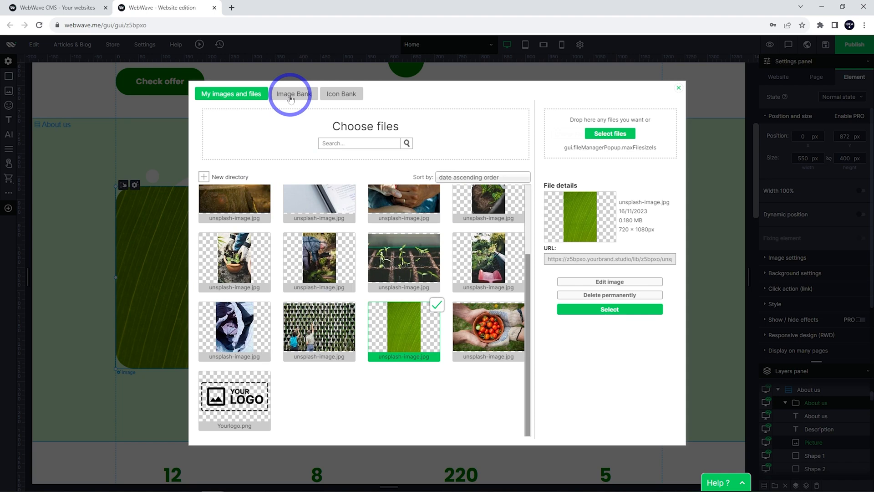
pyautogui.click(294, 94)
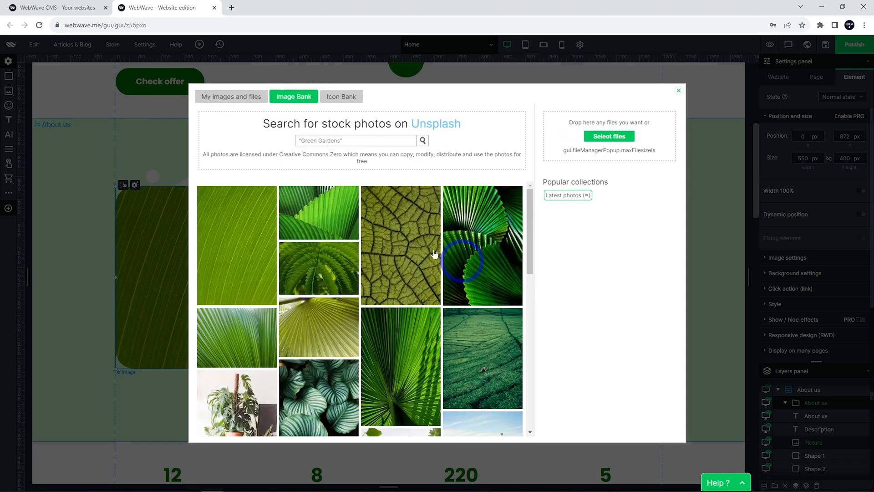
pyautogui.moveTo(347, 134)
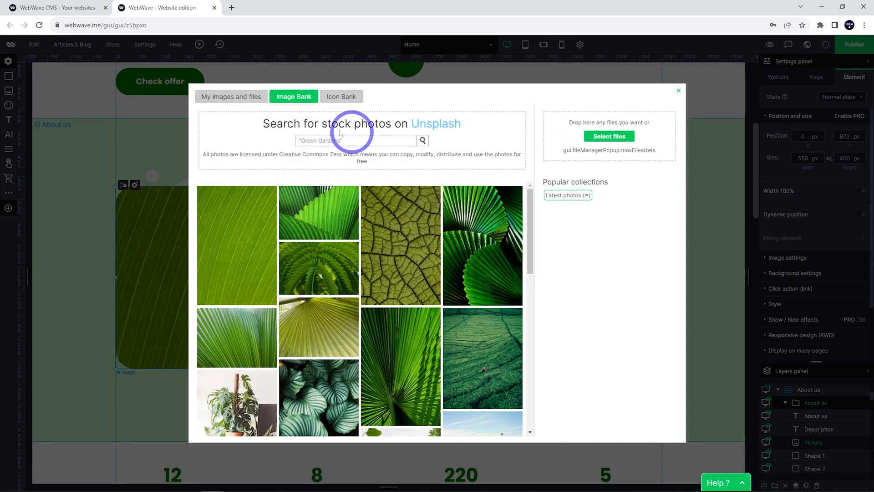
pyautogui.scroll(-3)
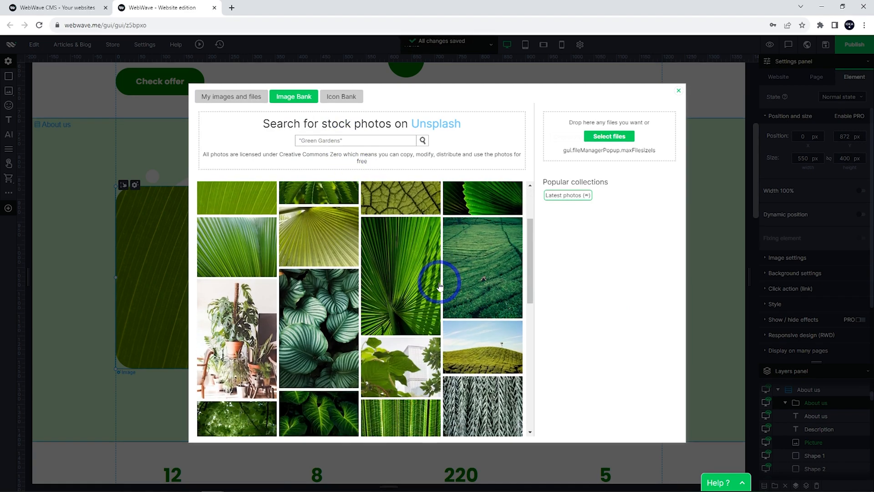
pyautogui.click(319, 282)
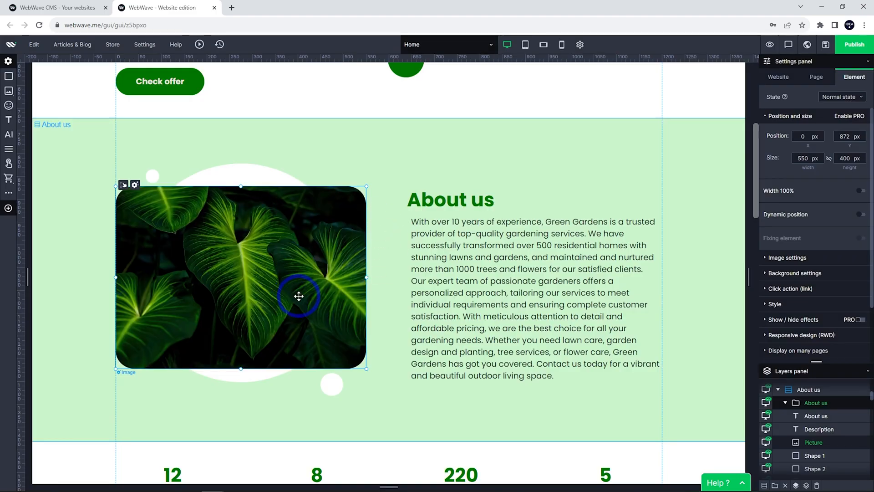
# - Rewrite the About us description with the AI Writer using the prompt 'make it shorter'
pyautogui.click(507, 295)
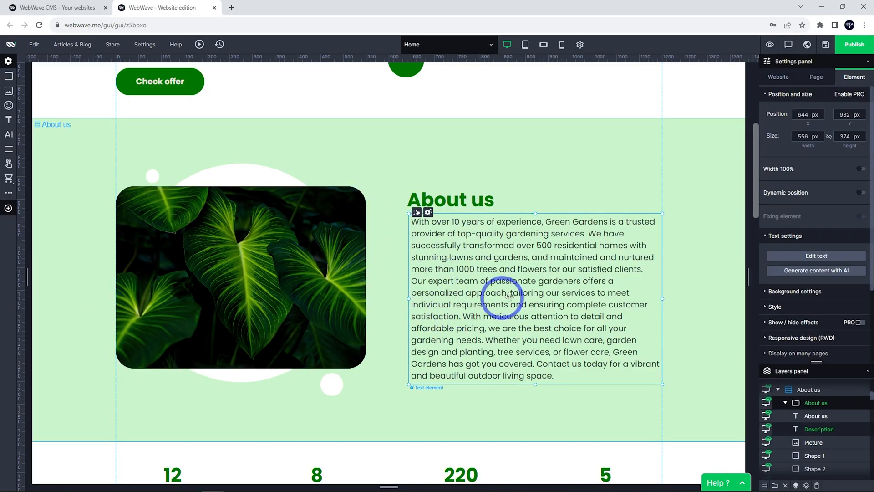
pyautogui.moveTo(788, 277)
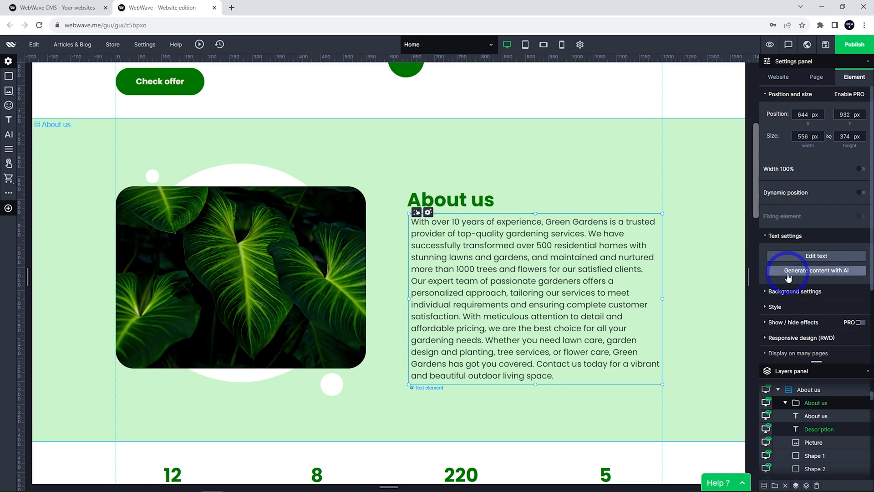
pyautogui.click(816, 270)
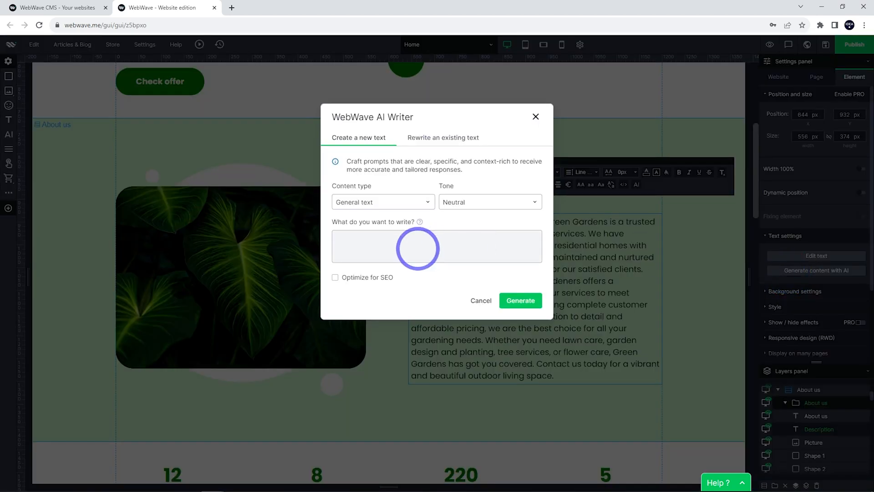
pyautogui.click(443, 137)
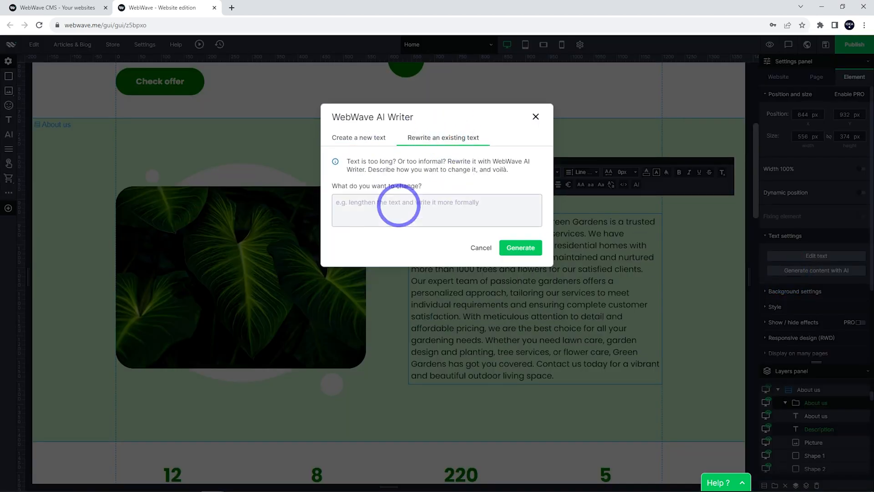
pyautogui.write('make')
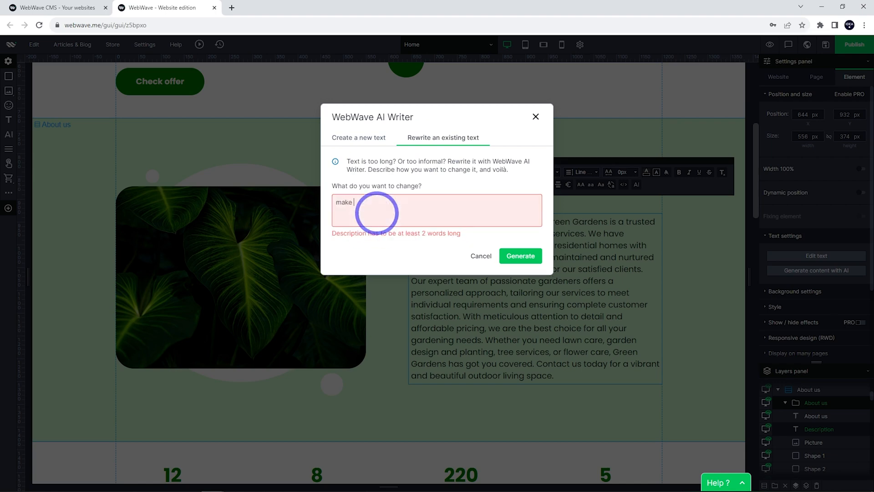
pyautogui.write('it shorter')
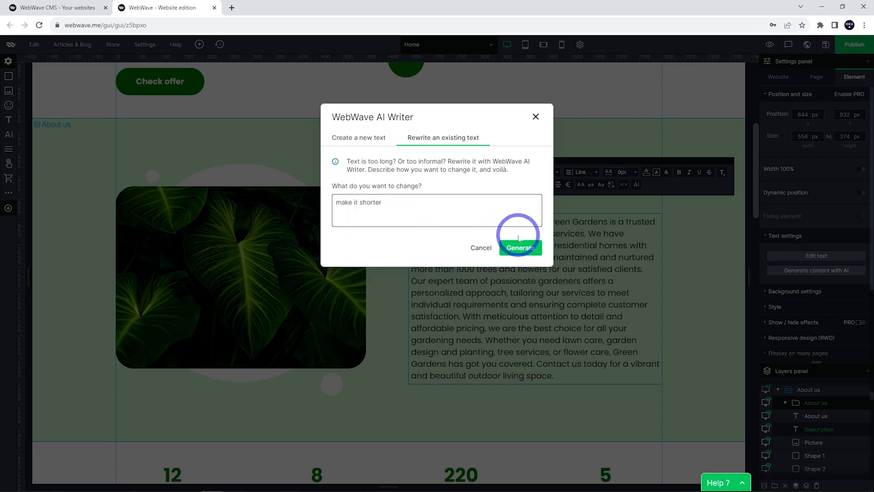
pyautogui.click(518, 248)
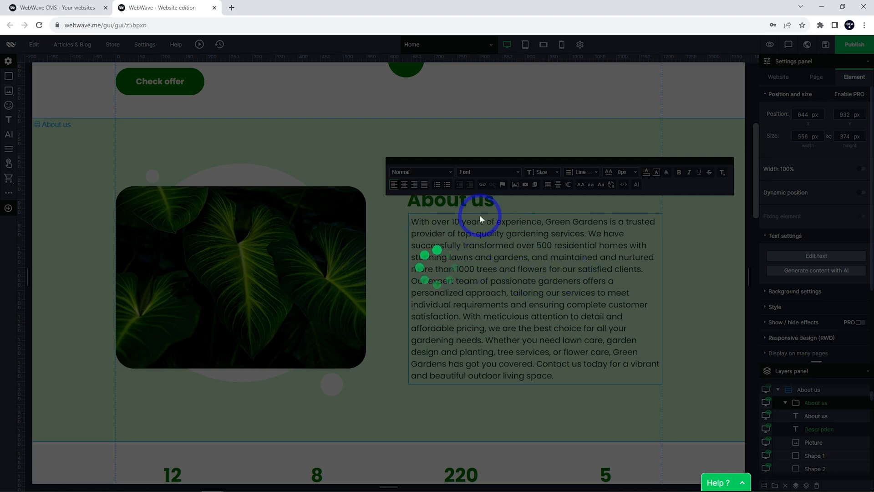
pyautogui.moveTo(503, 360)
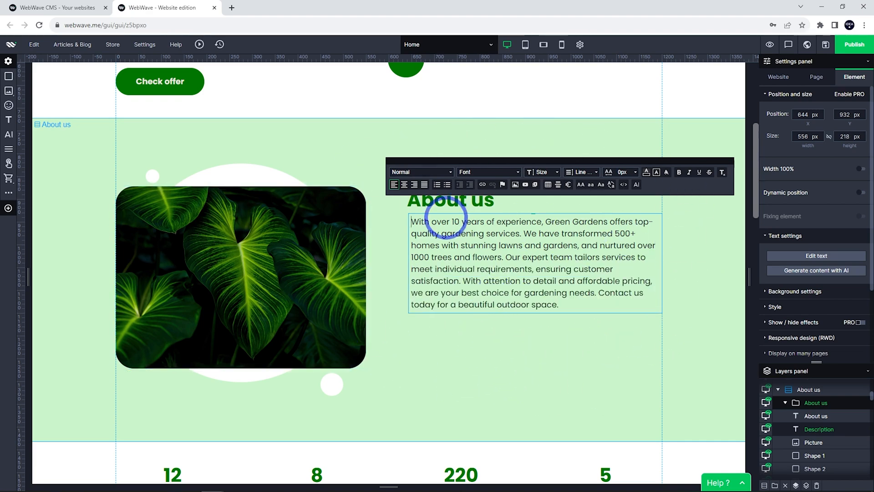
pyautogui.moveTo(640, 339)
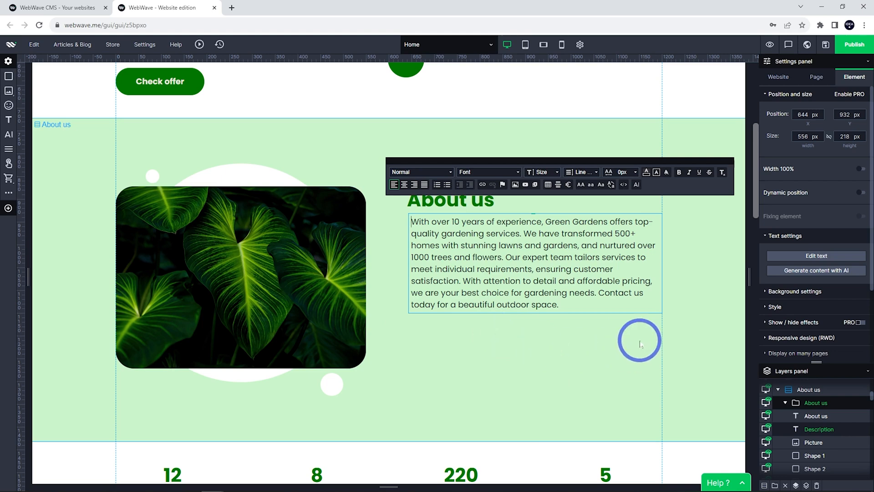
pyautogui.moveTo(498, 371)
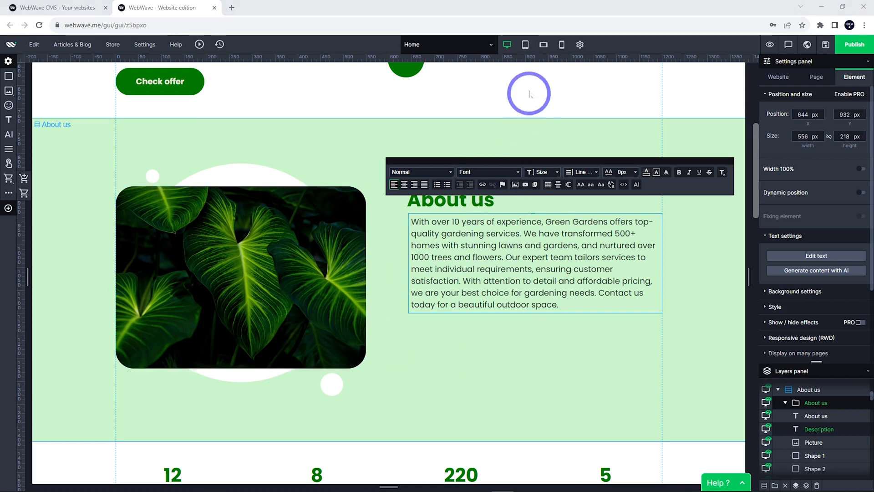
pyautogui.moveTo(507, 45)
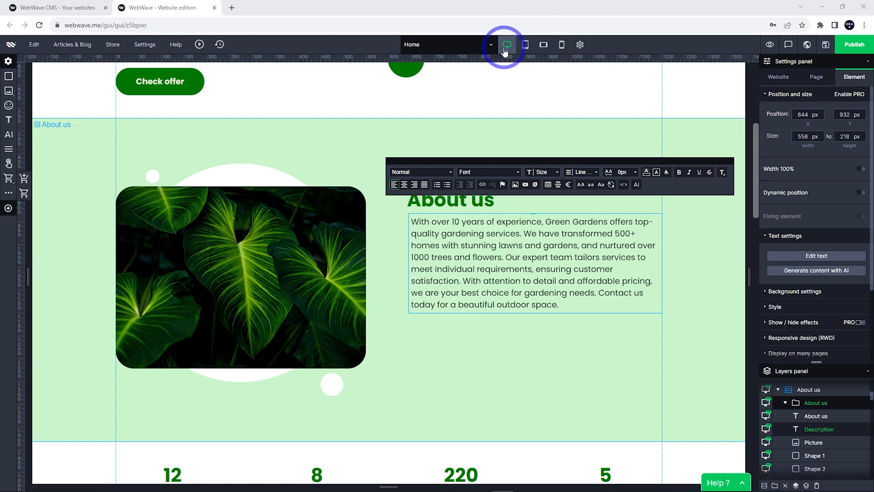
pyautogui.click(525, 44)
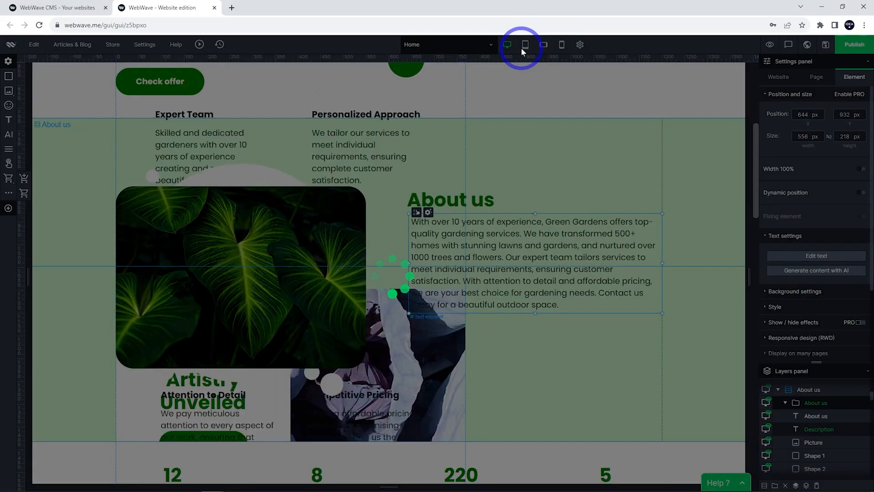
pyautogui.click(524, 45)
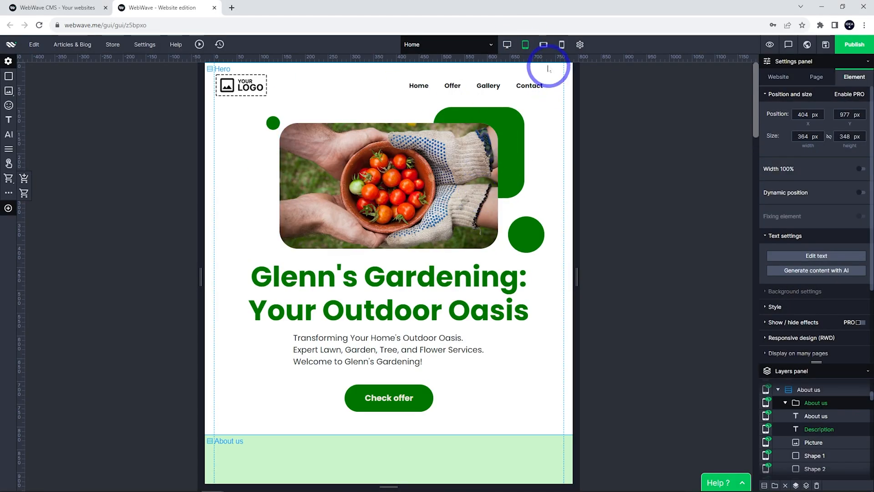
pyautogui.click(543, 45)
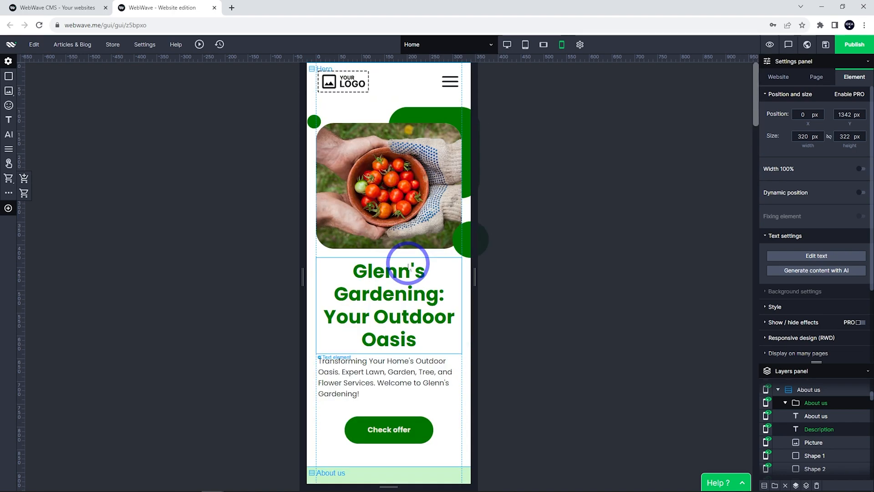
pyautogui.click(507, 45)
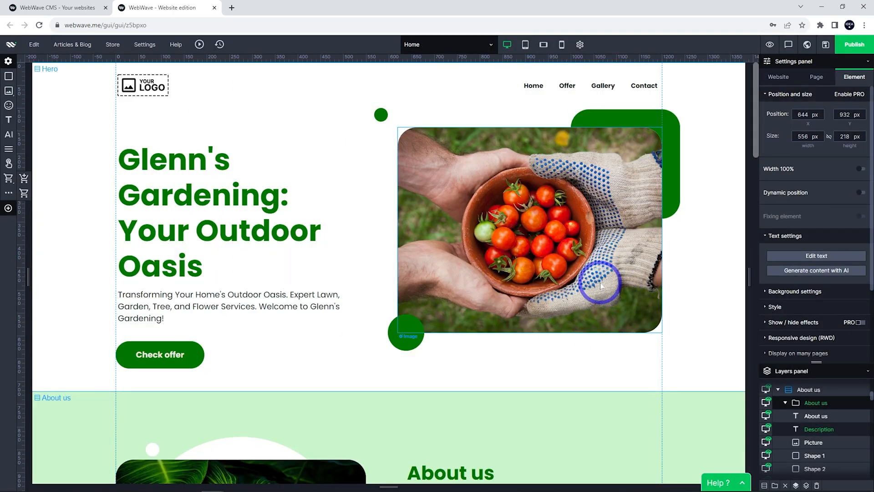
# - Drag the small green hero dot to sit beside the top corner of the tomato photo
pyautogui.click(297, 109)
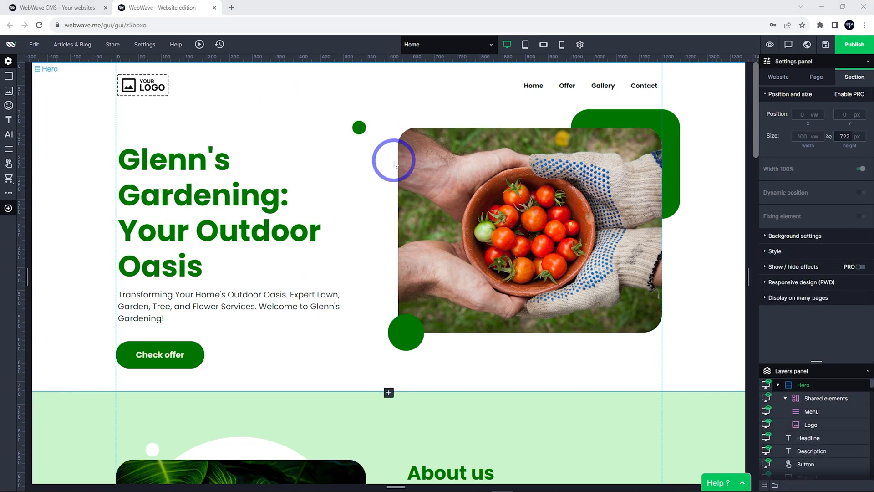
pyautogui.click(359, 127)
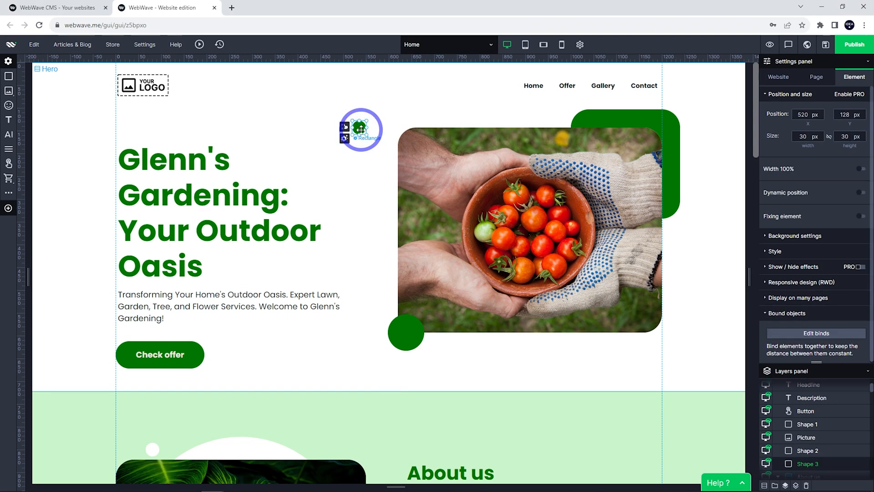
pyautogui.moveTo(361, 129); pyautogui.dragTo(351, 147)
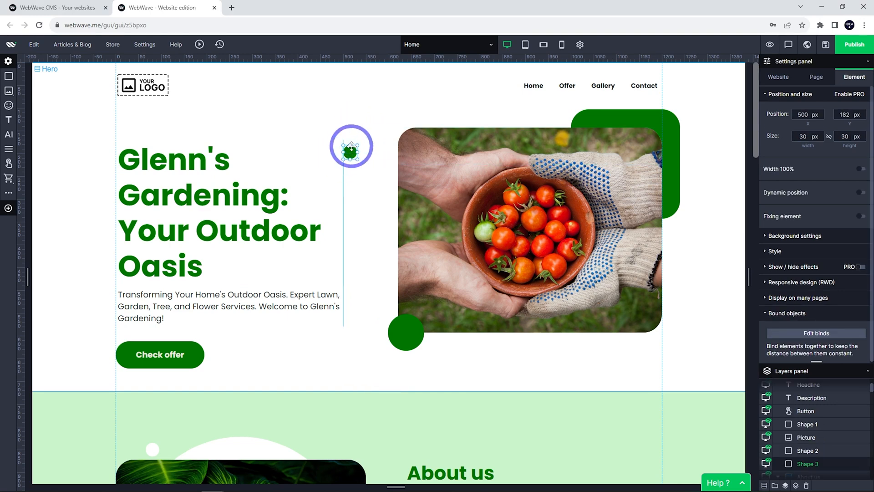
pyautogui.moveTo(351, 147); pyautogui.dragTo(333, 137)
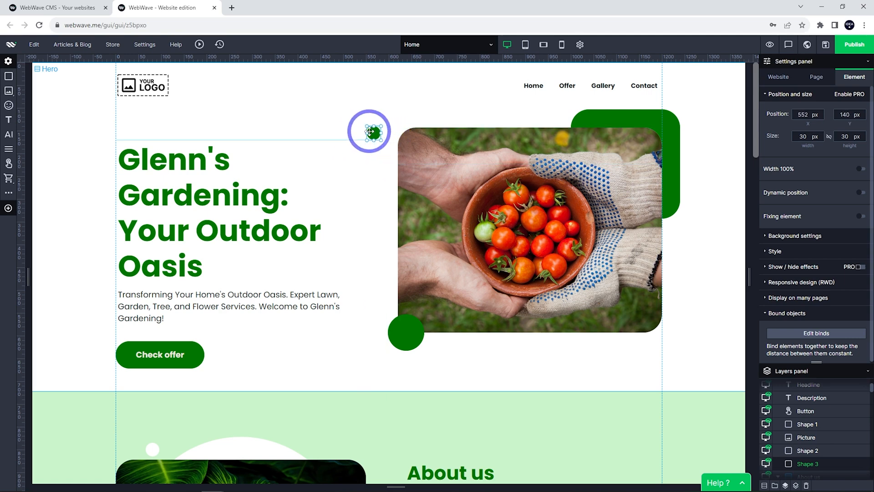
pyautogui.moveTo(371, 132); pyautogui.dragTo(366, 135)
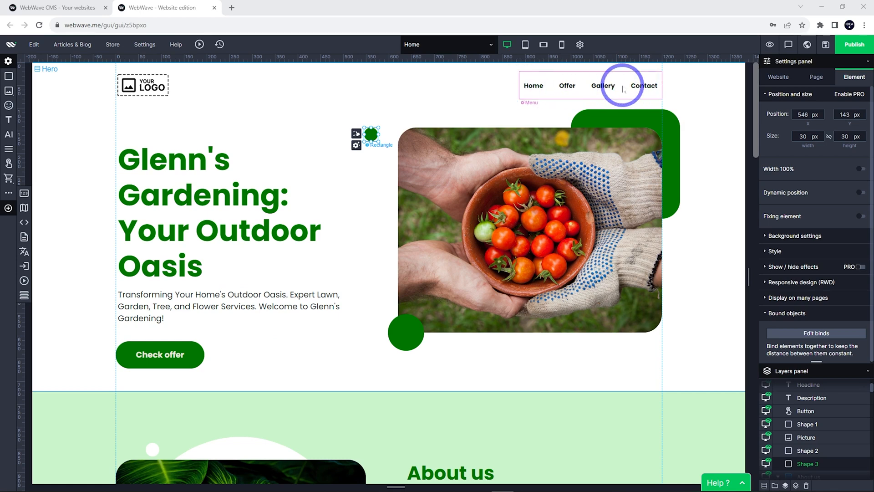
# - From the website settings, list the site pages and edit the Offer page
pyautogui.click(779, 76)
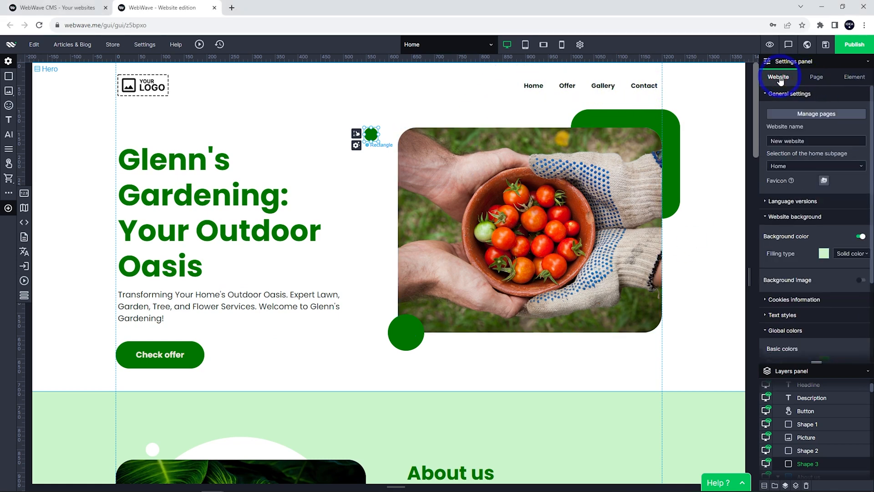
pyautogui.click(815, 113)
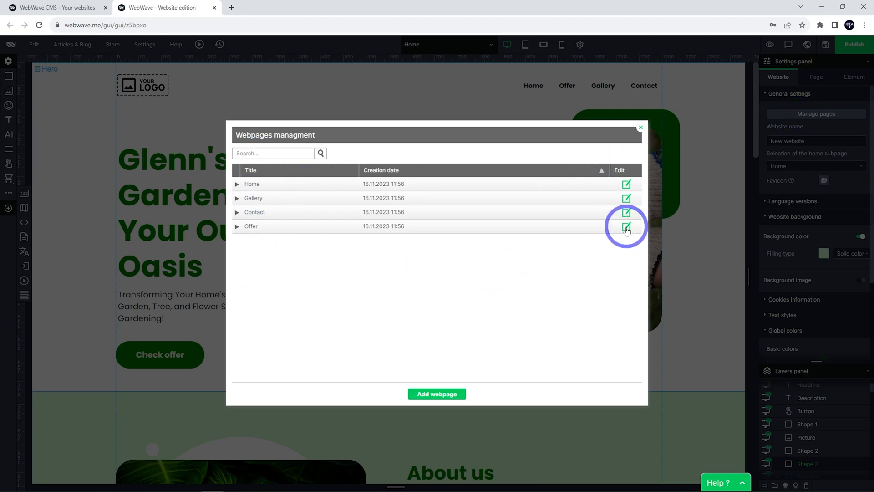
pyautogui.click(626, 225)
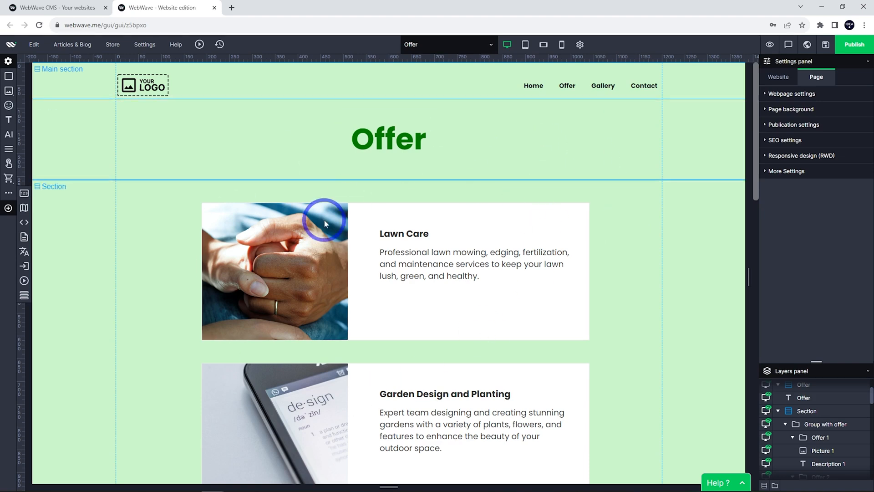
pyautogui.moveTo(307, 351)
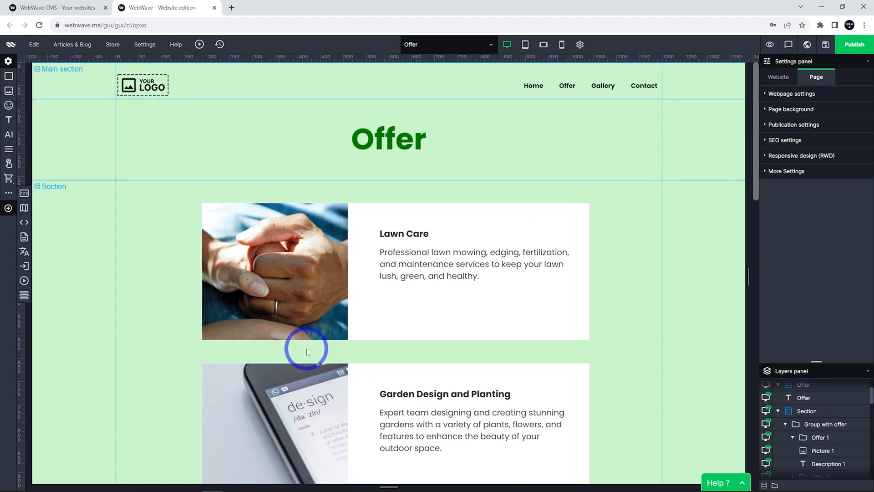
pyautogui.moveTo(461, 301)
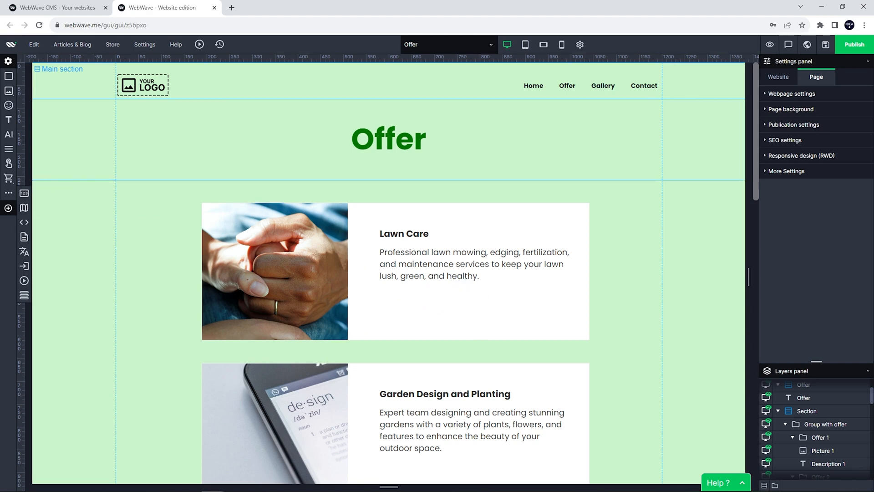
# - Delete the Offer page from the pages list, then return to editing the Home page
pyautogui.click(779, 77)
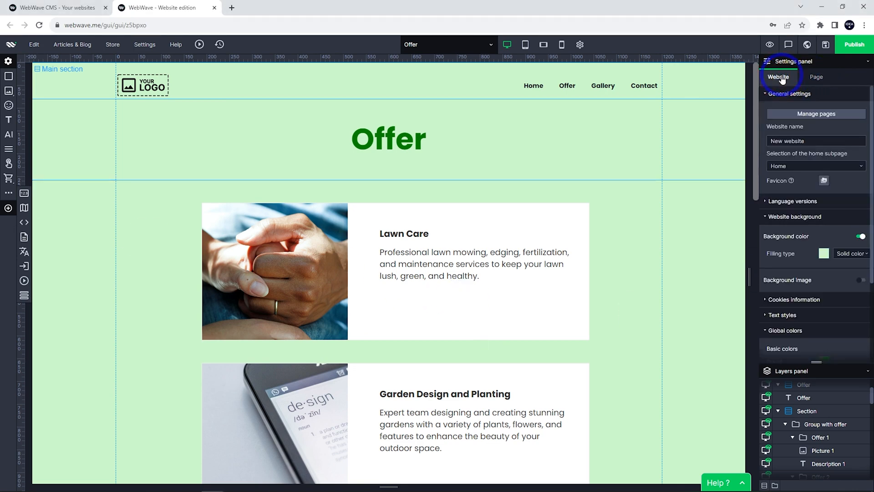
pyautogui.click(816, 114)
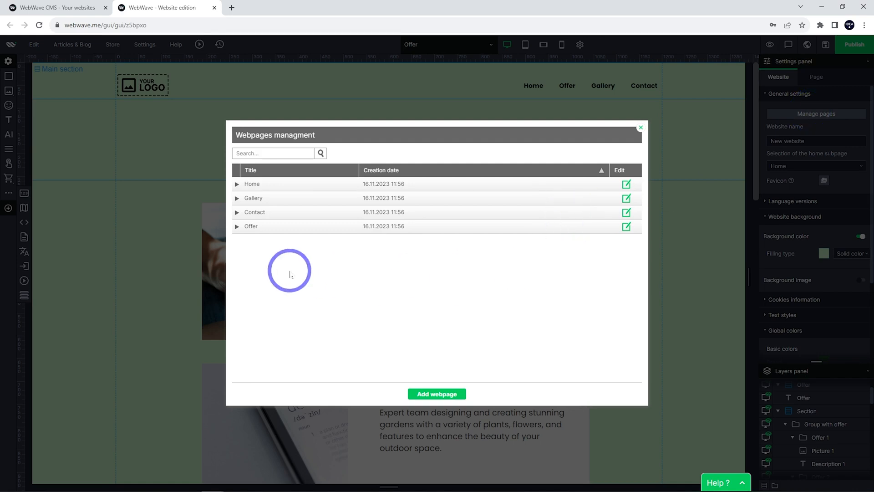
pyautogui.click(237, 227)
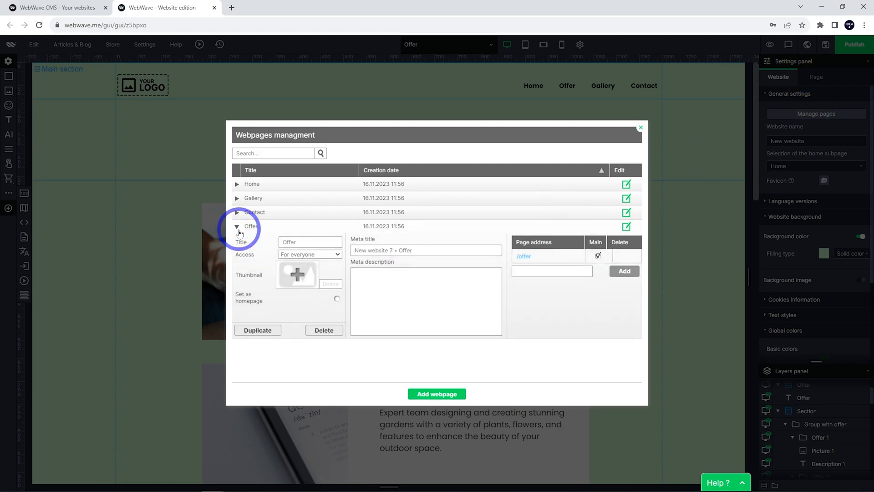
pyautogui.click(323, 330)
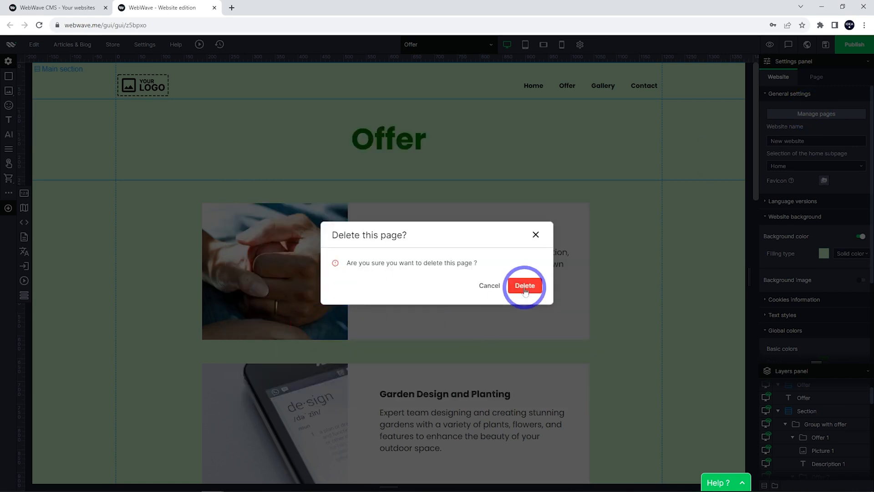
pyautogui.click(525, 285)
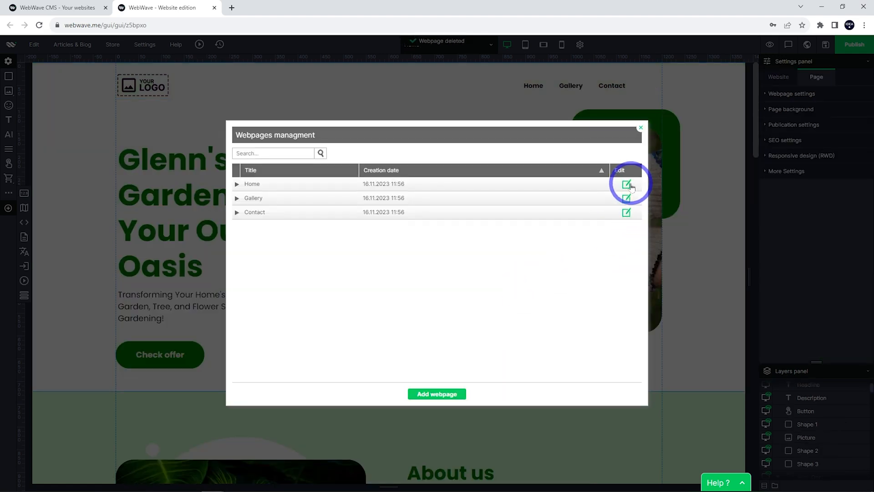
pyautogui.click(627, 184)
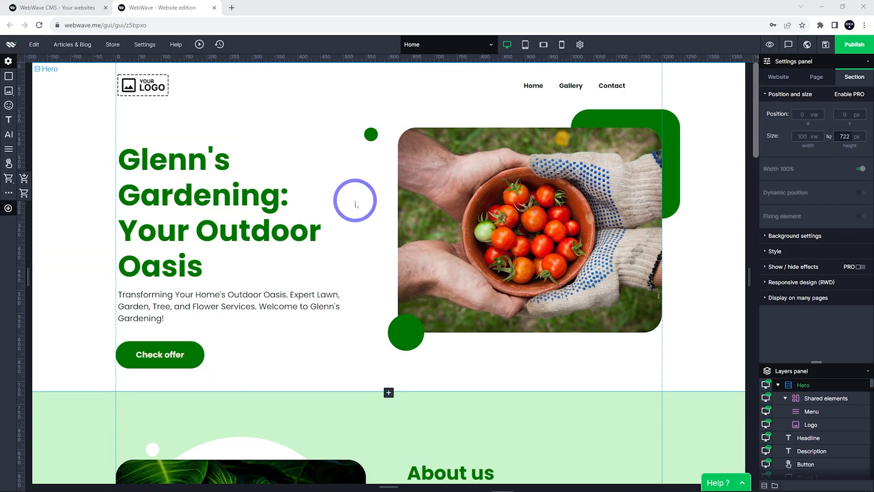
# - Publish the site and visit it at its temporary yourbrand.studio address
pyautogui.click(853, 44)
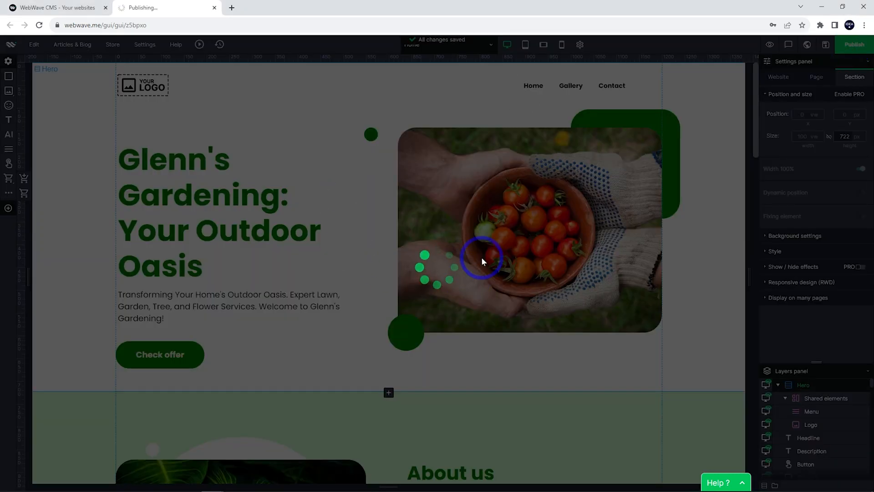
pyautogui.click(853, 44)
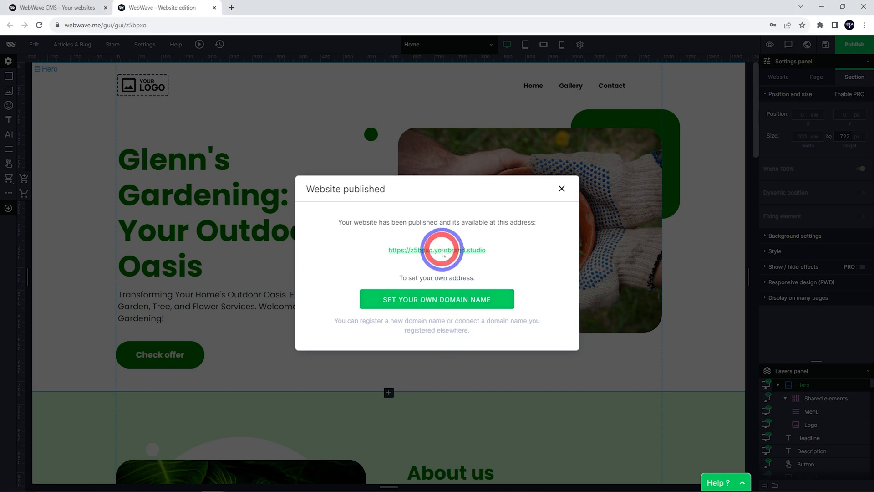
pyautogui.click(437, 249)
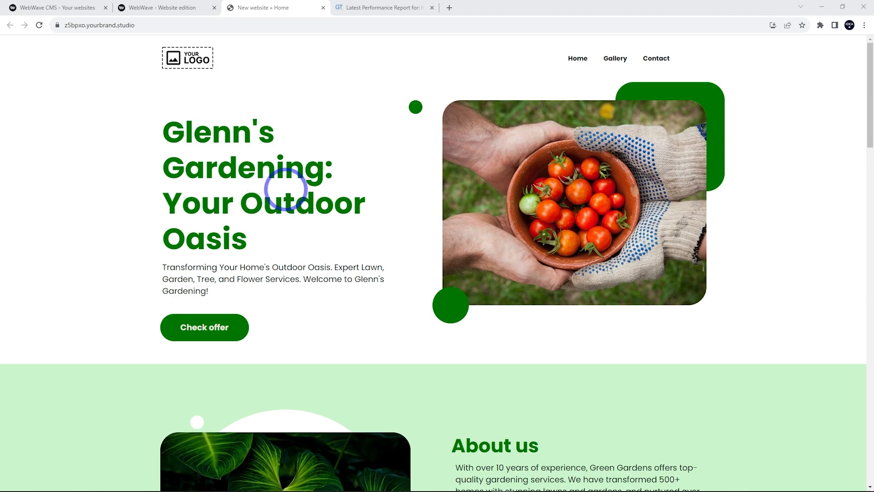
pyautogui.moveTo(89, 60)
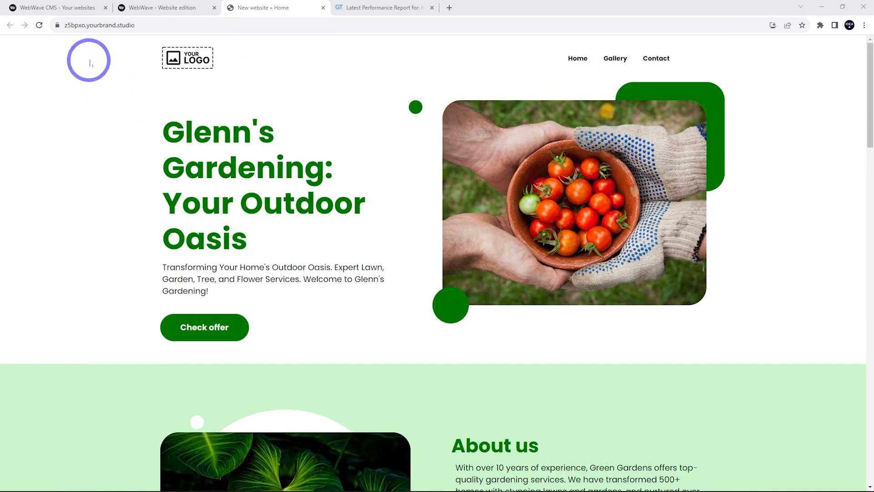
pyautogui.moveTo(102, 41)
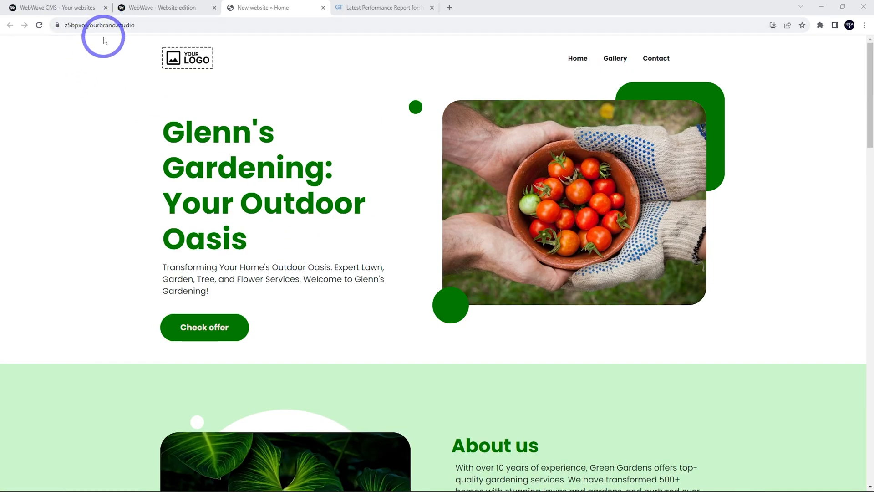
pyautogui.moveTo(103, 125)
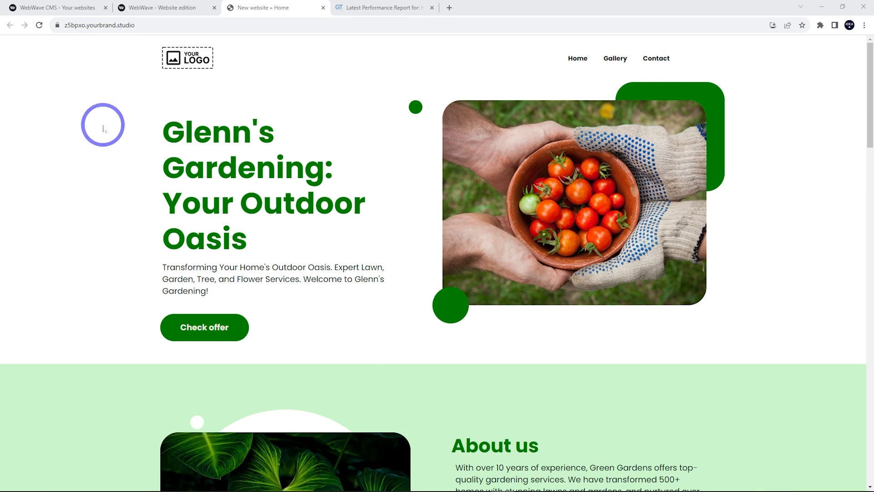
pyautogui.moveTo(369, 145)
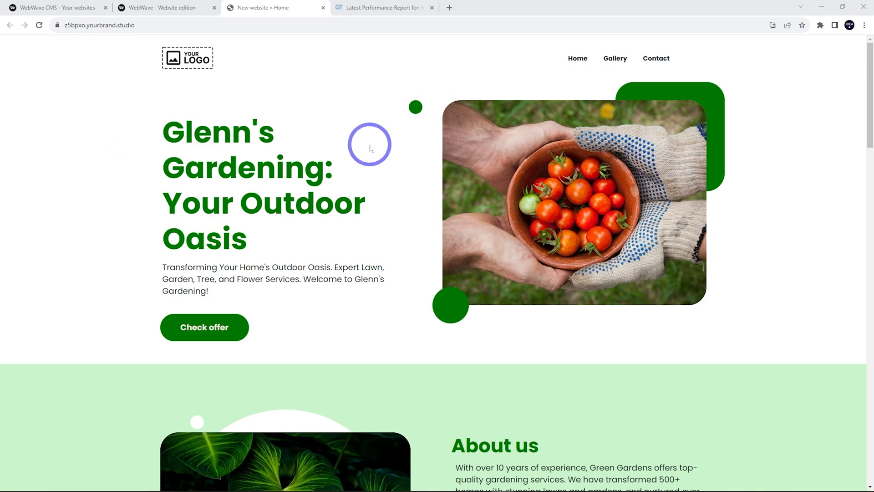
pyautogui.moveTo(412, 159)
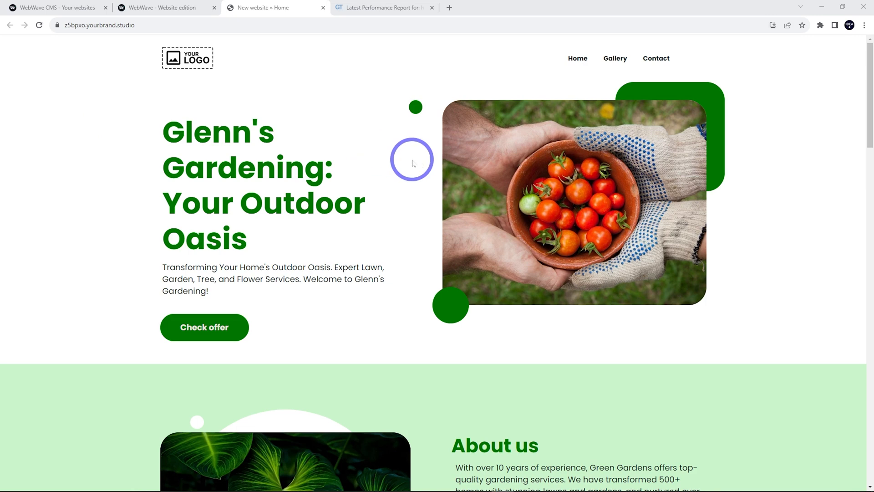
pyautogui.moveTo(270, 124)
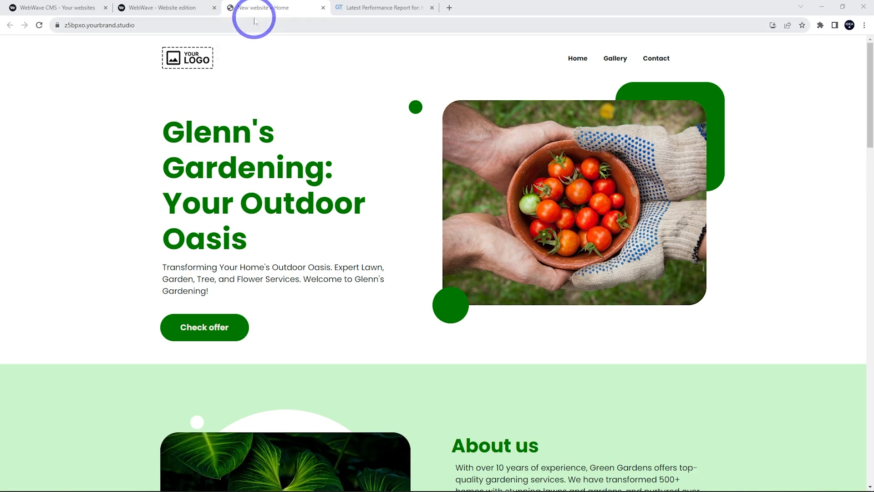
pyautogui.moveTo(254, 101)
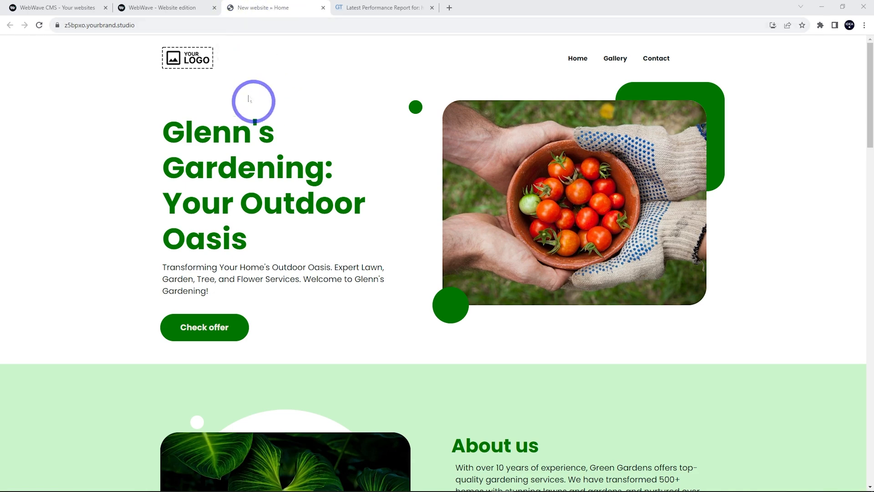
# - Return to the WebWave editor tab, then switch to the GTmetrix report tab
pyautogui.click(162, 7)
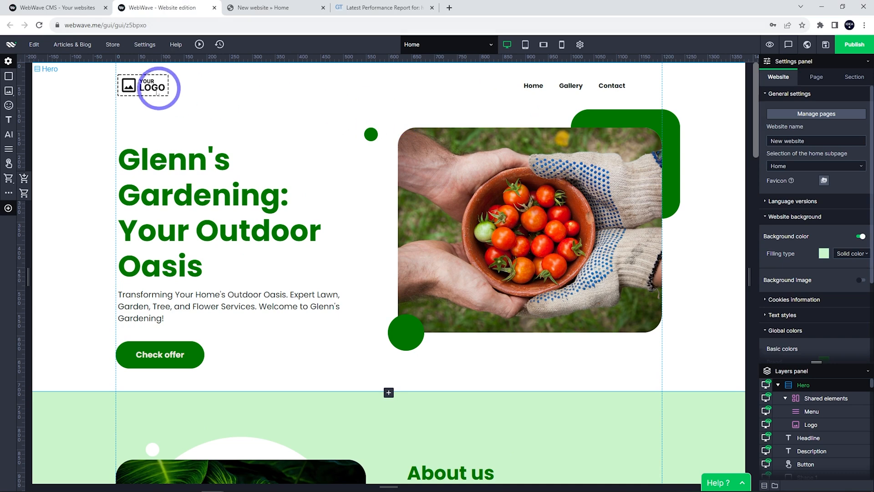
pyautogui.moveTo(792, 180)
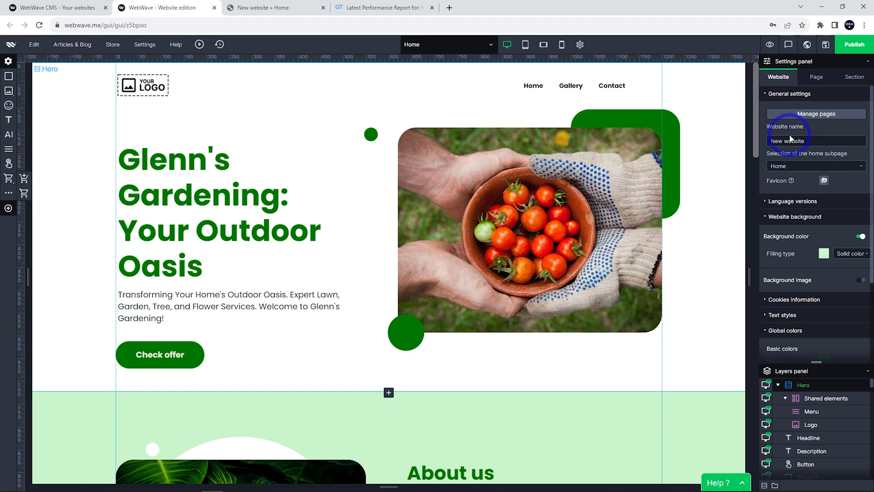
pyautogui.click(381, 8)
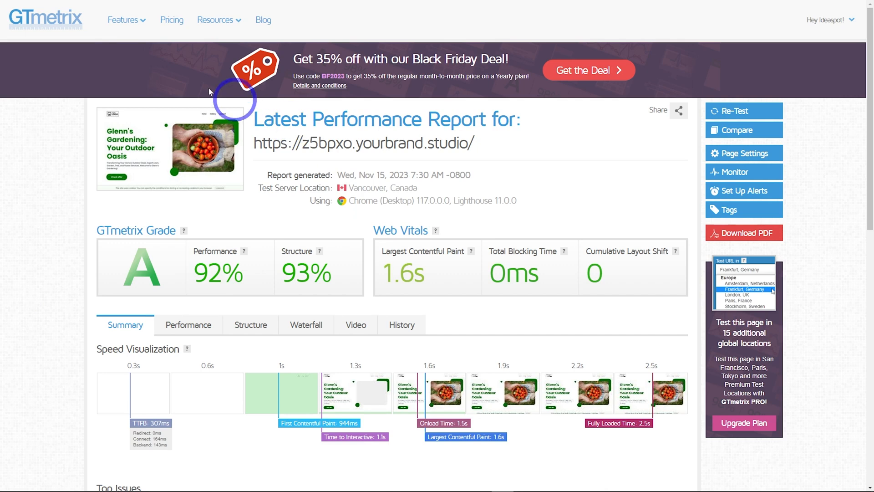
pyautogui.moveTo(381, 258)
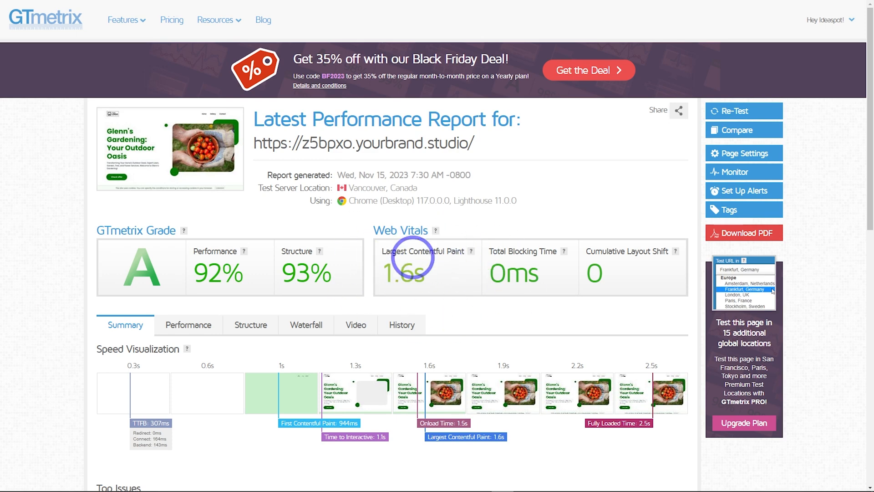
pyautogui.moveTo(289, 288)
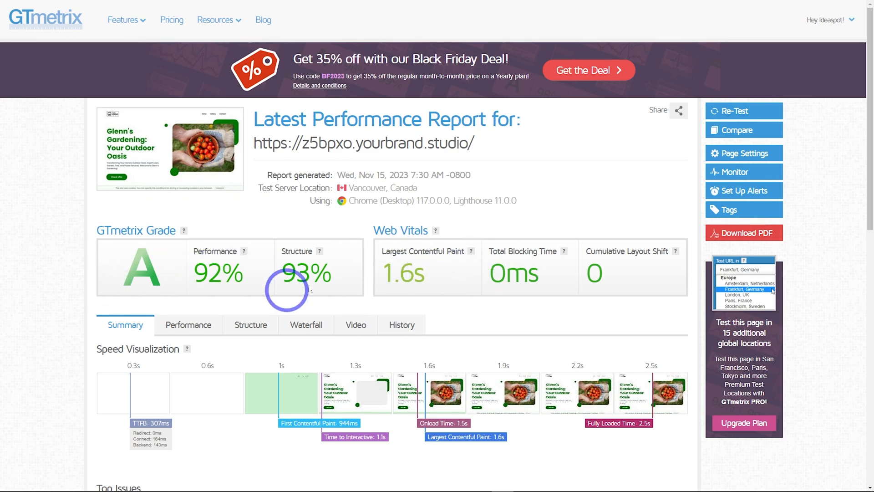
pyautogui.moveTo(452, 292)
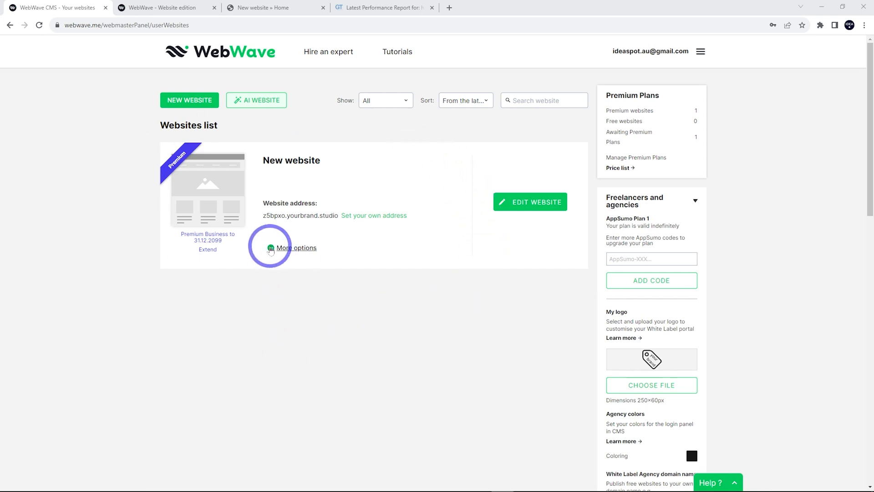
# - Choose Export website from New website's more-options menu on the dashboard
pyautogui.click(296, 247)
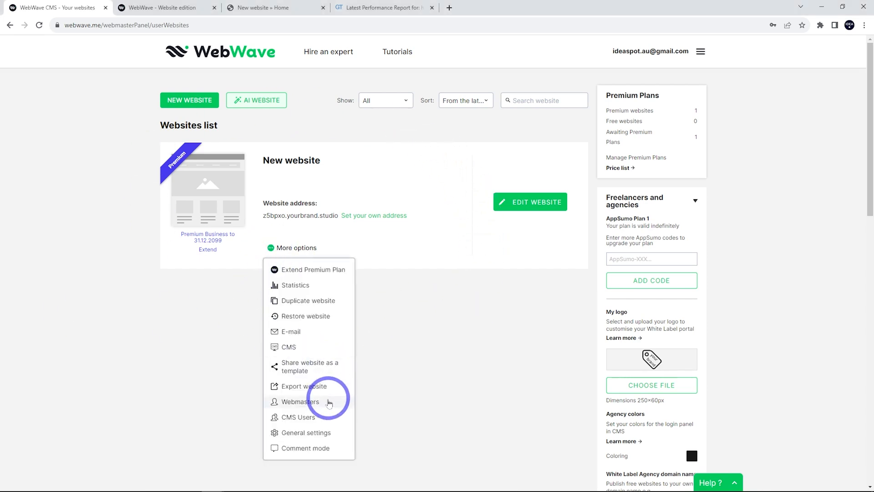
pyautogui.click(299, 402)
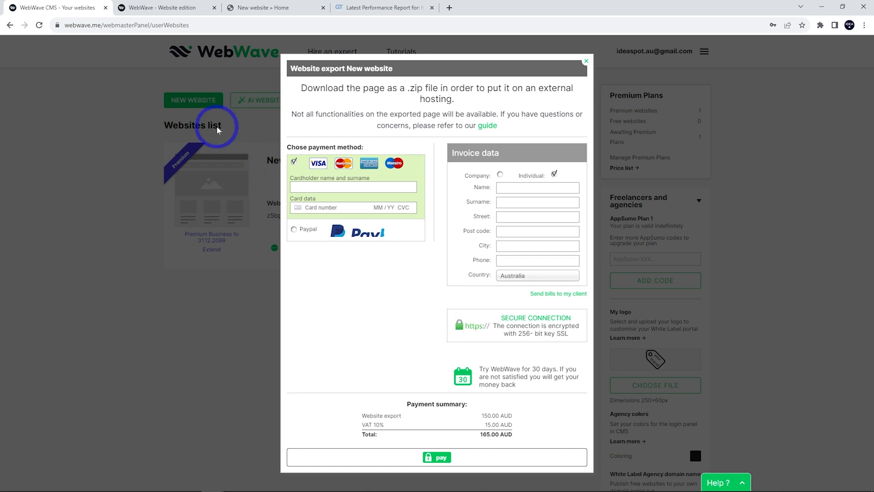
pyautogui.moveTo(417, 320)
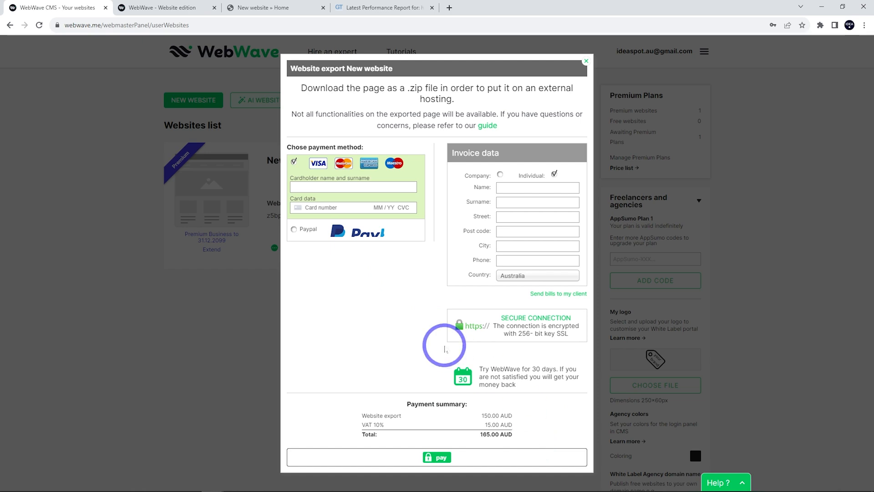
pyautogui.moveTo(370, 371)
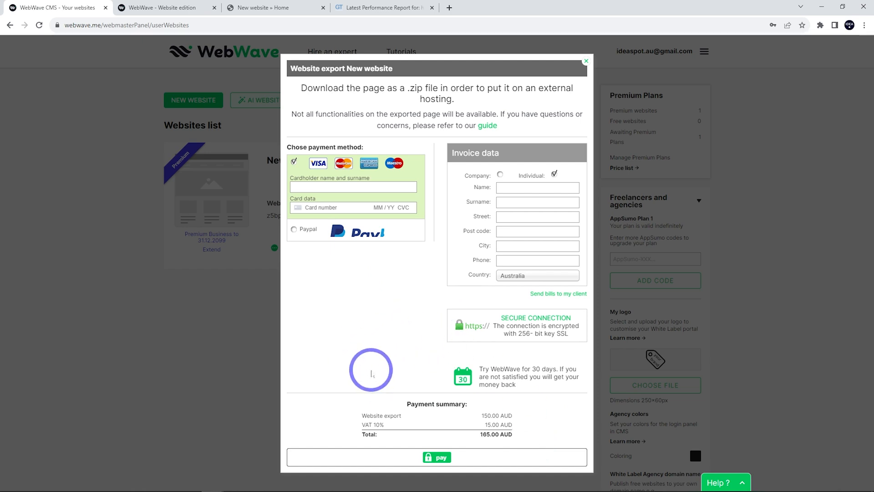
pyautogui.moveTo(378, 308)
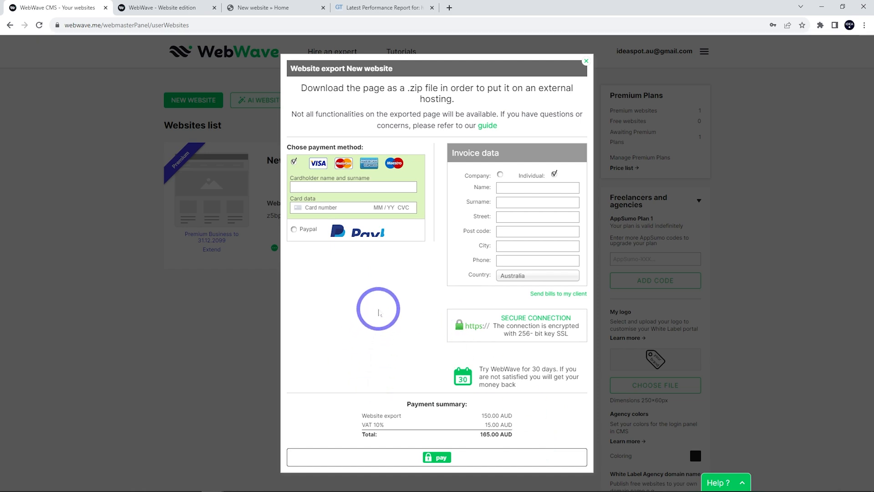
pyautogui.moveTo(572, 457)
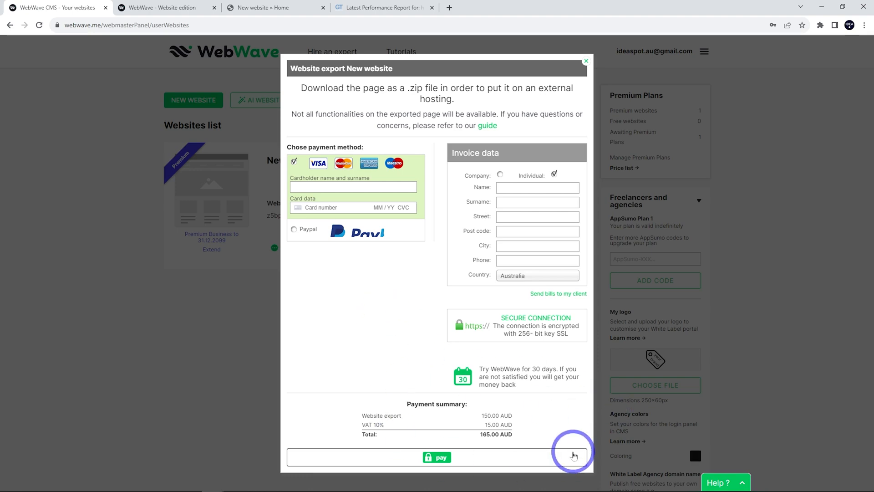